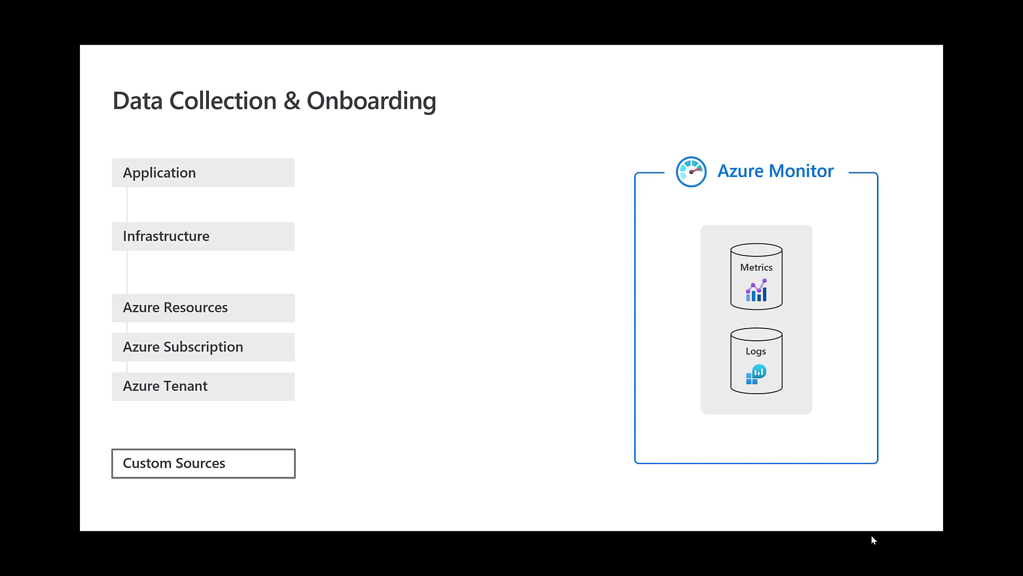
{"action": "mouse_move", "coordinate": [841, 537]}
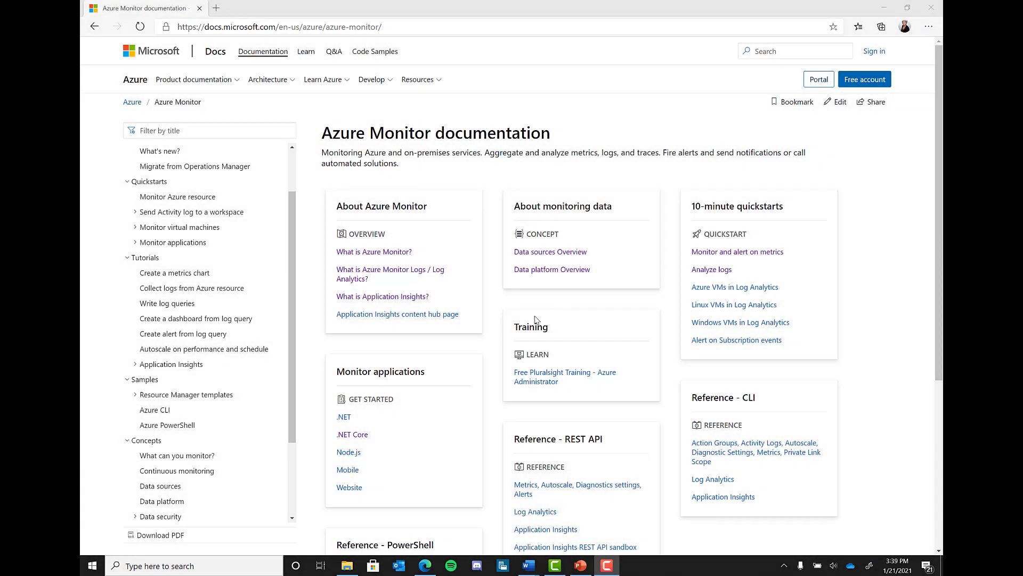
Step: Browse the Data sources article on monitoring data, then return to the Azure Monitor docs home
{"action": "scroll", "scroll_direction": "down", "scroll_amount": 3}
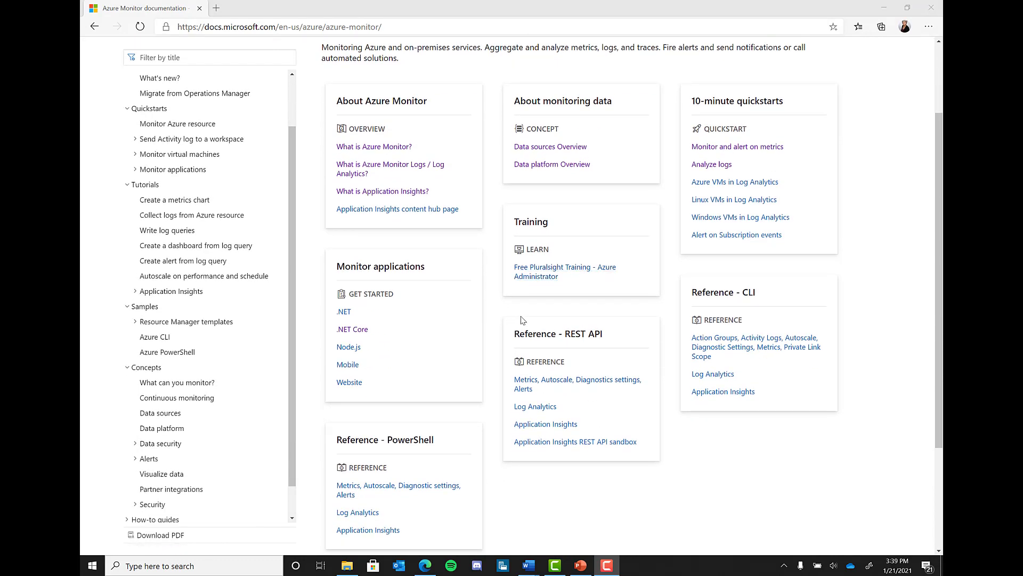
{"action": "scroll", "scroll_direction": "down", "scroll_amount": 3}
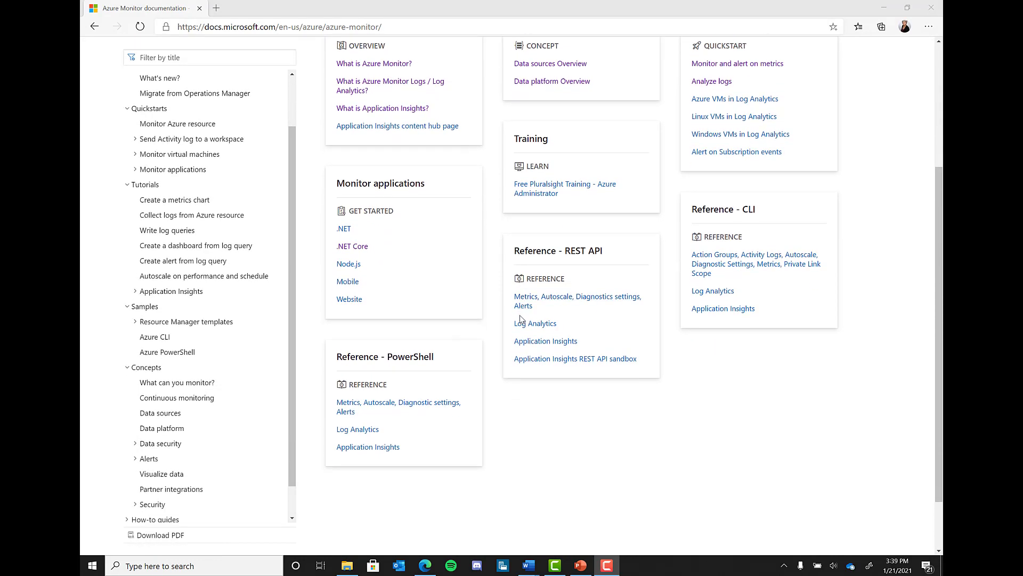
{"action": "scroll", "scroll_direction": "up", "scroll_amount": 3}
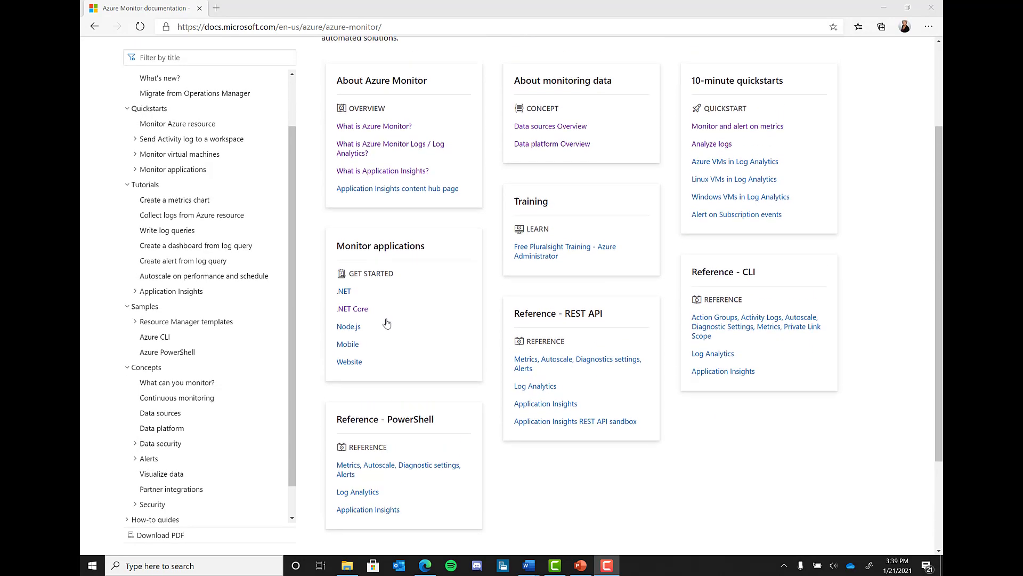
{"action": "scroll", "scroll_direction": "up", "scroll_amount": 3}
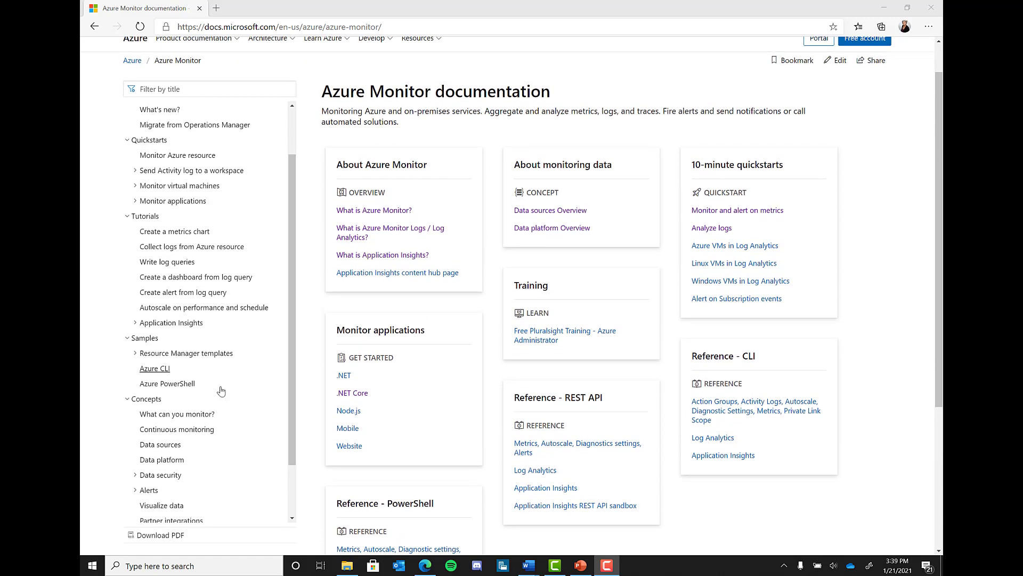
{"action": "left_click", "coordinate": [159, 443]}
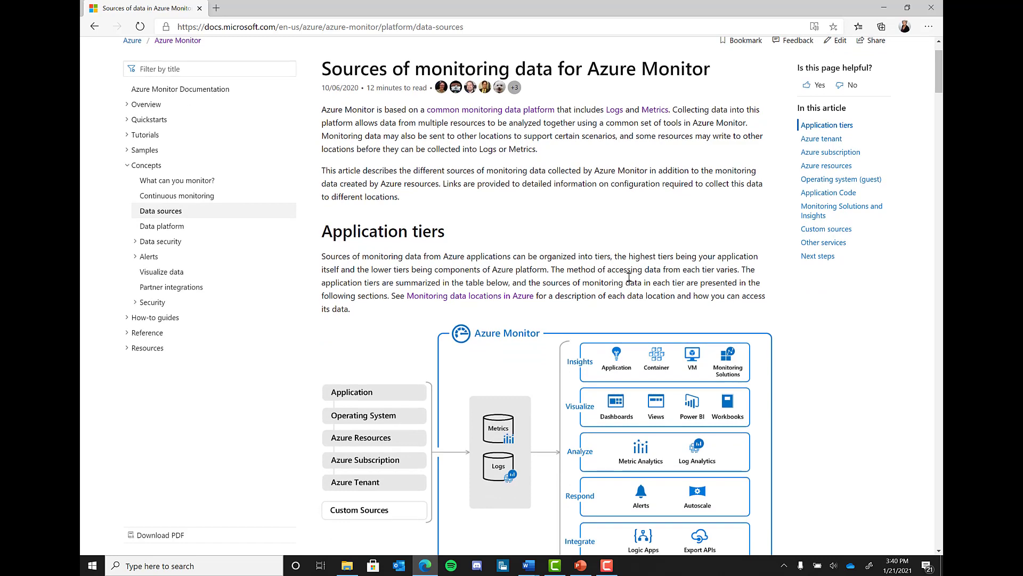
{"action": "scroll", "scroll_direction": "down", "scroll_amount": 3}
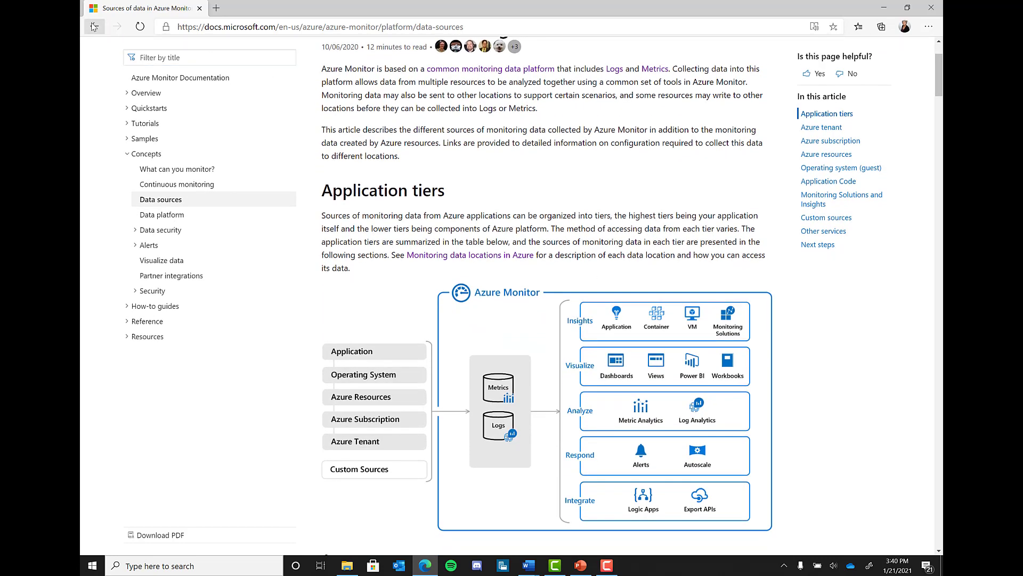
{"action": "left_click", "coordinate": [95, 25]}
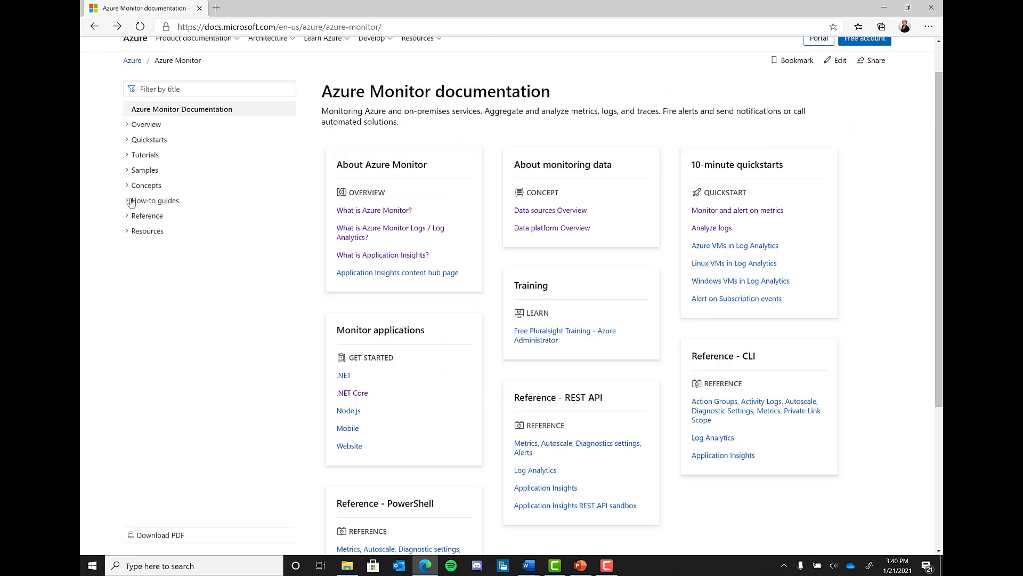
Step: From the Concepts section, read through the What can you monitor? article
{"action": "left_click", "coordinate": [147, 184]}
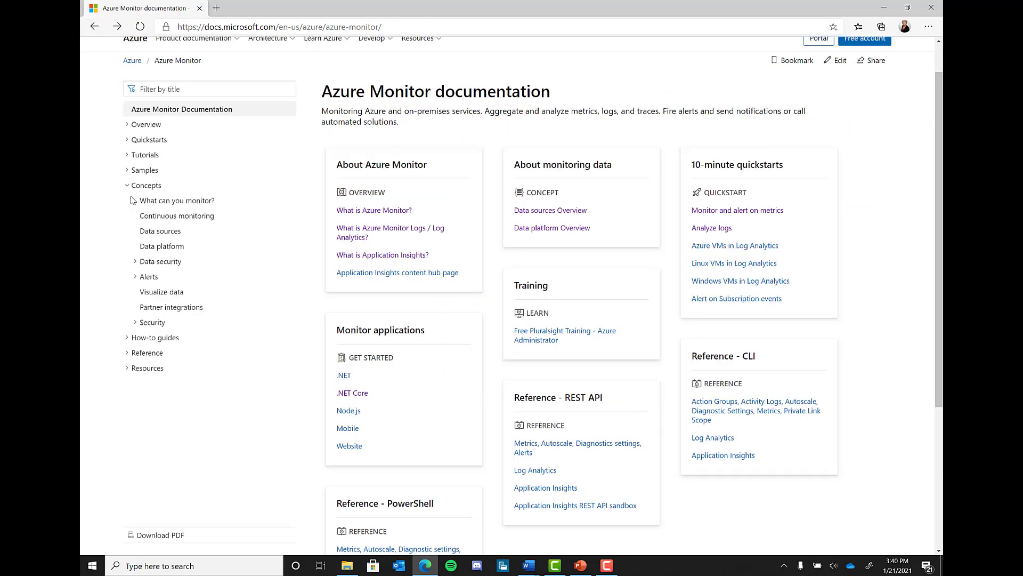
{"action": "left_click", "coordinate": [176, 200]}
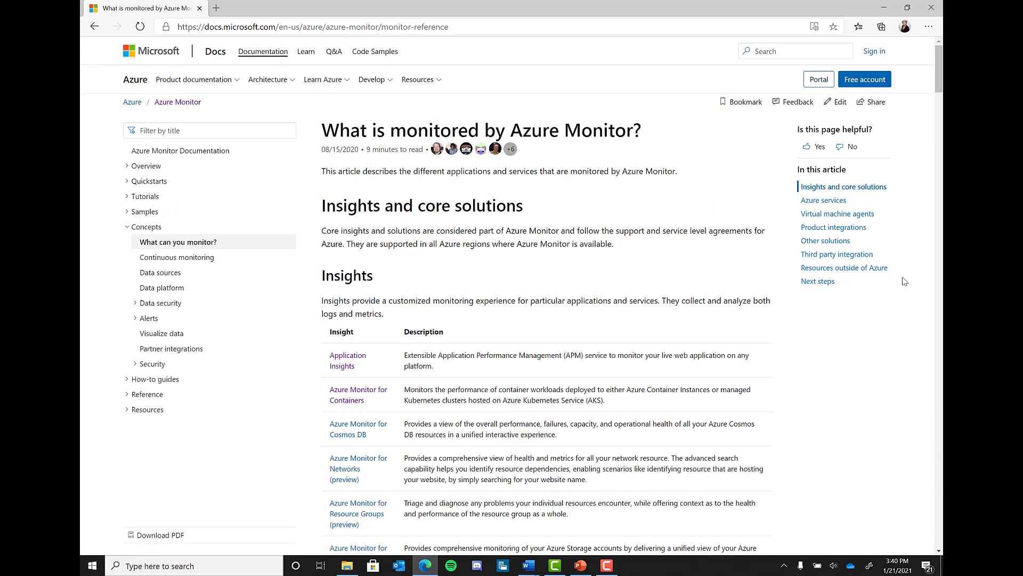
{"action": "scroll", "scroll_direction": "down", "scroll_amount": 3}
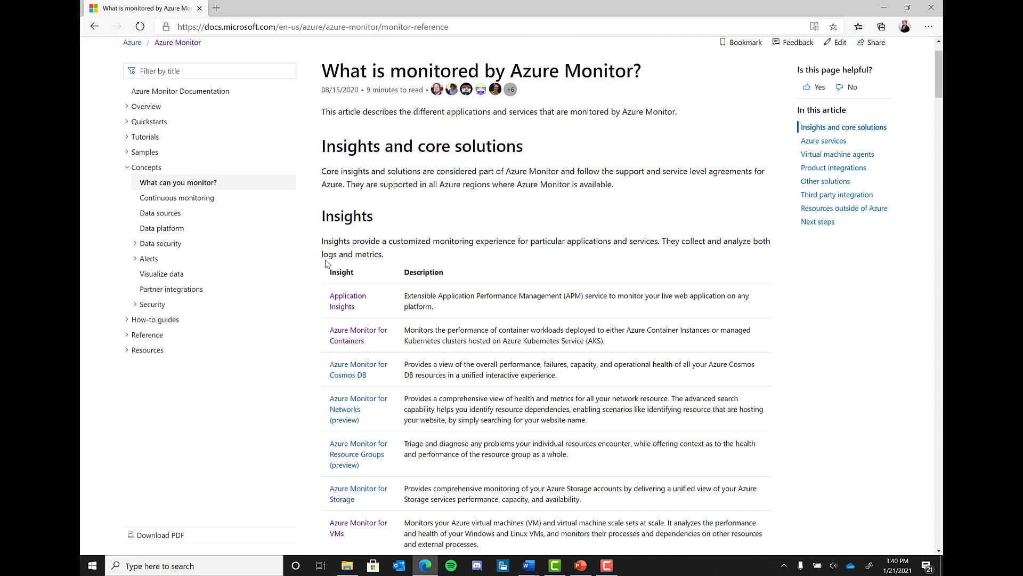
{"action": "scroll", "scroll_direction": "down", "scroll_amount": 3}
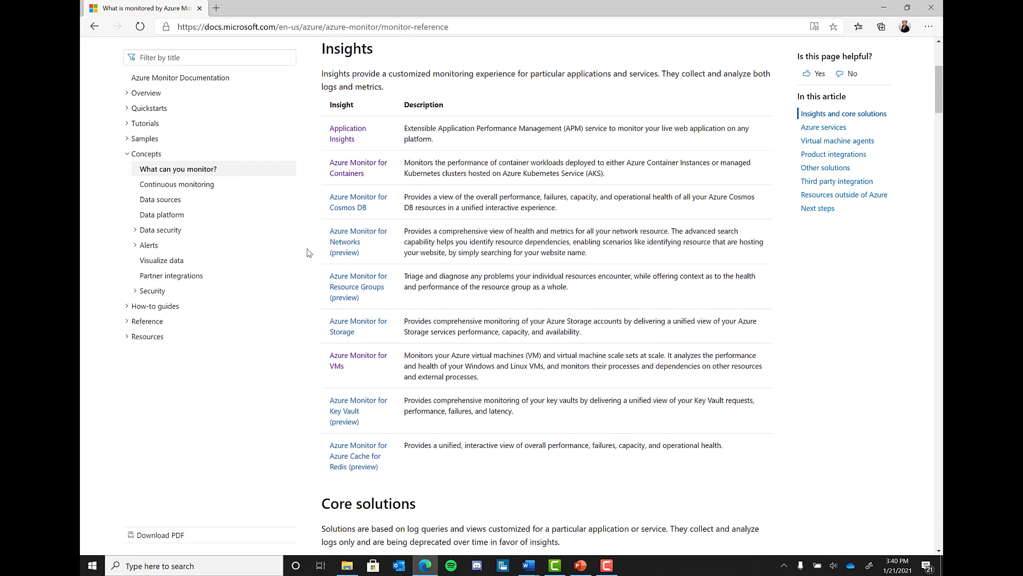
{"action": "scroll", "scroll_direction": "down", "scroll_amount": 3}
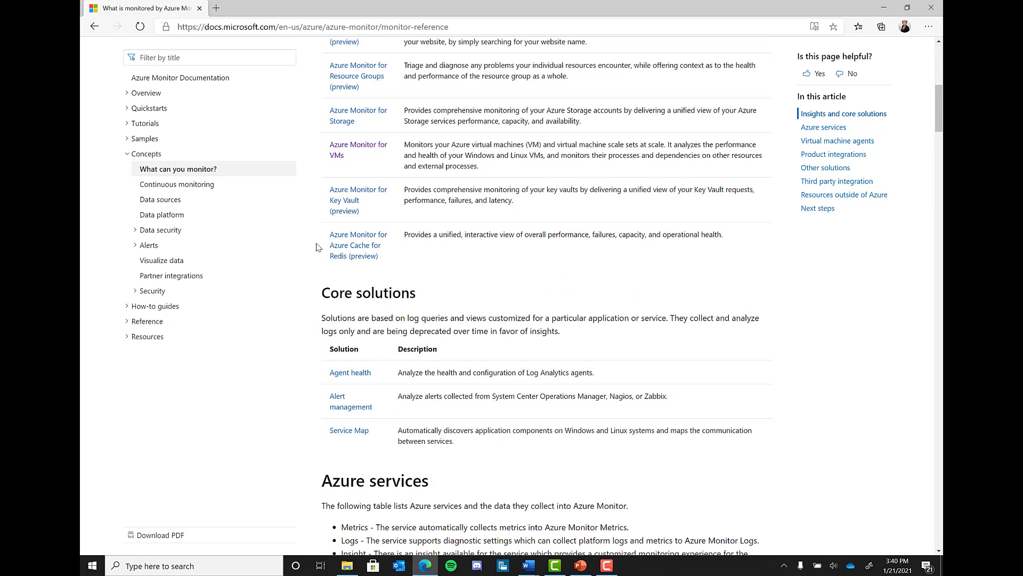
{"action": "scroll", "scroll_direction": "down", "scroll_amount": 3}
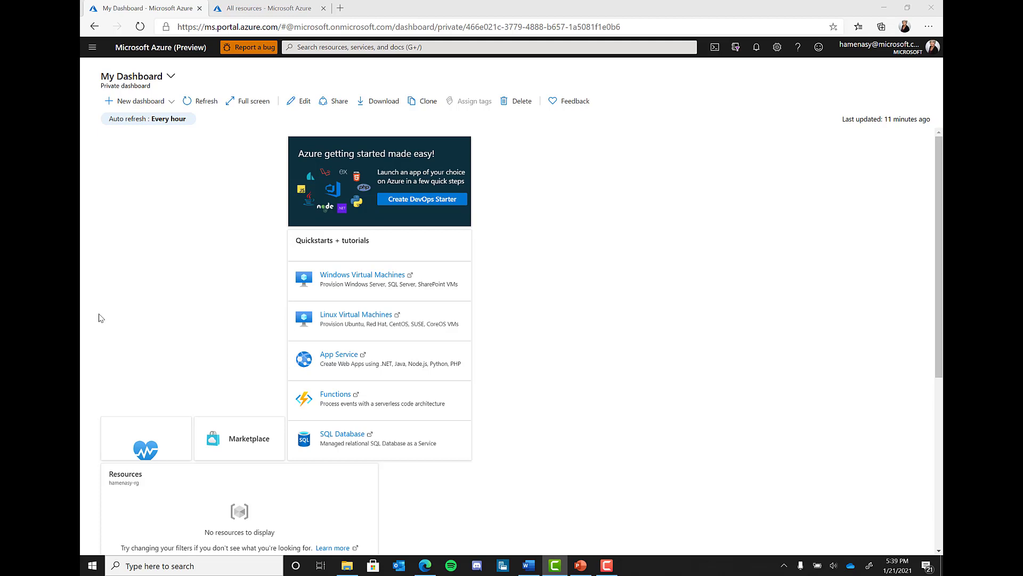
{"action": "mouse_move", "coordinate": [83, 274]}
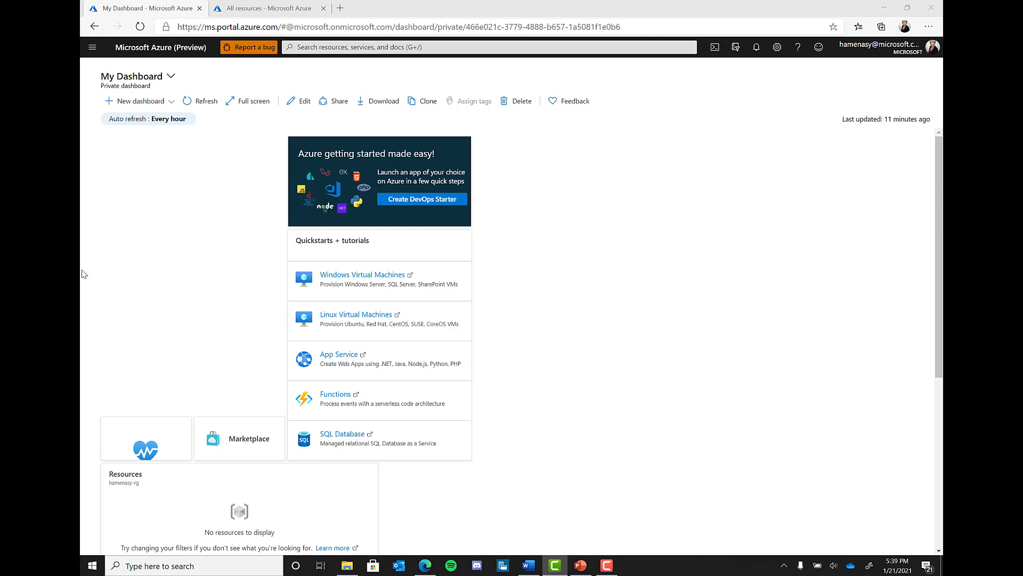
Step: Go to the Azure Monitor overview from the portal navigation menu's favorites
{"action": "left_click", "coordinate": [92, 47]}
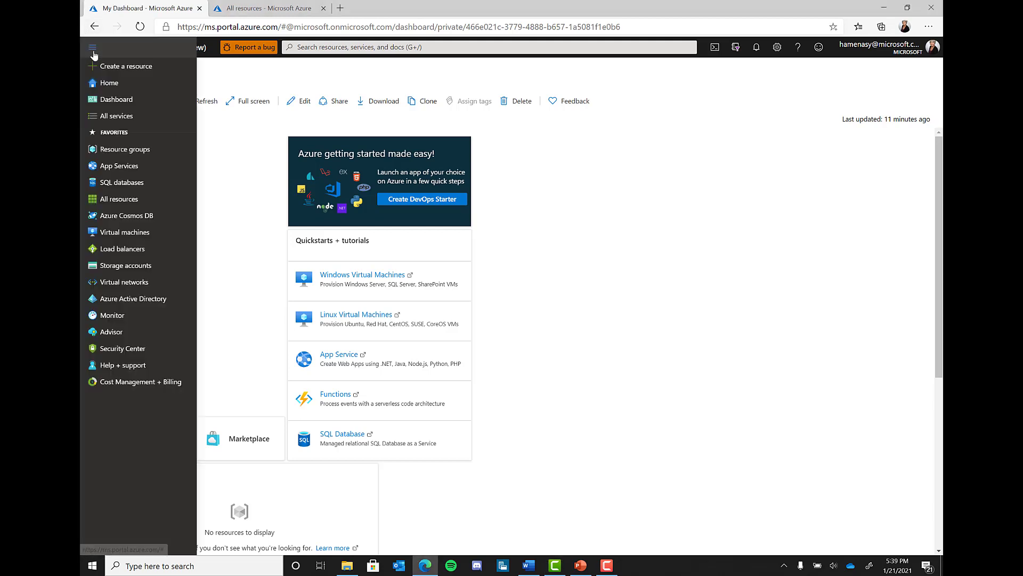
{"action": "mouse_move", "coordinate": [121, 182]}
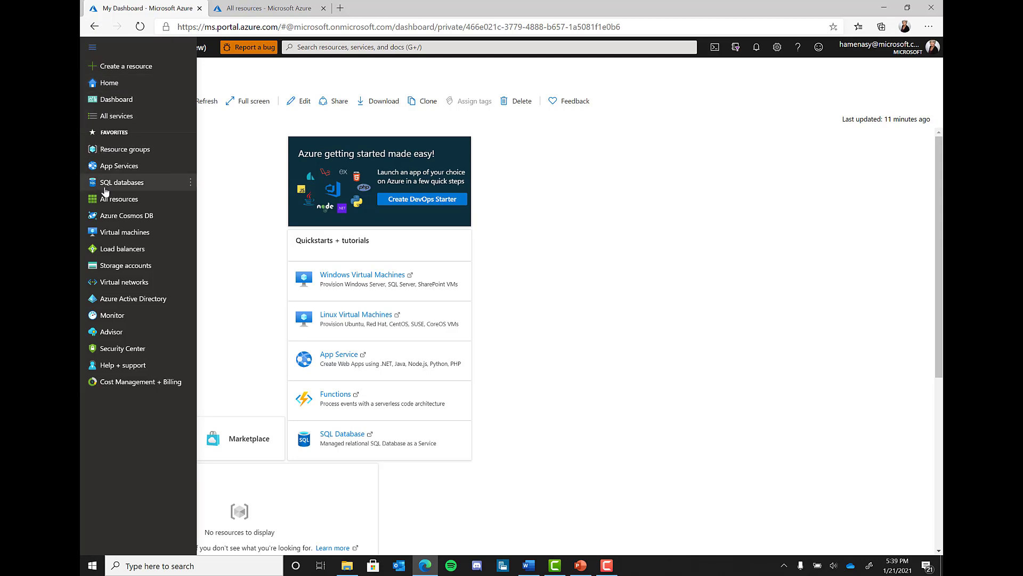
{"action": "left_click", "coordinate": [112, 315]}
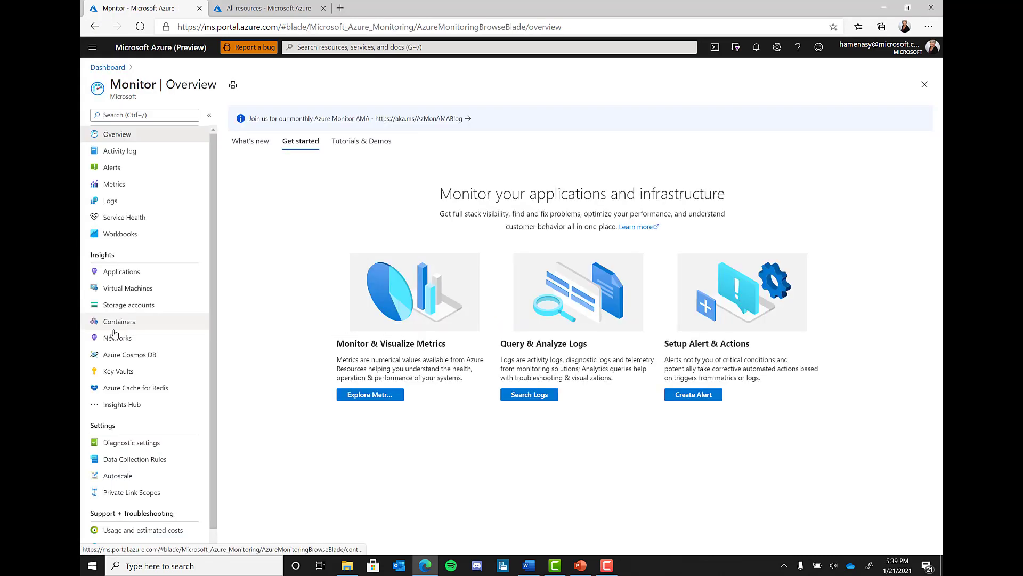
{"action": "mouse_move", "coordinate": [121, 321]}
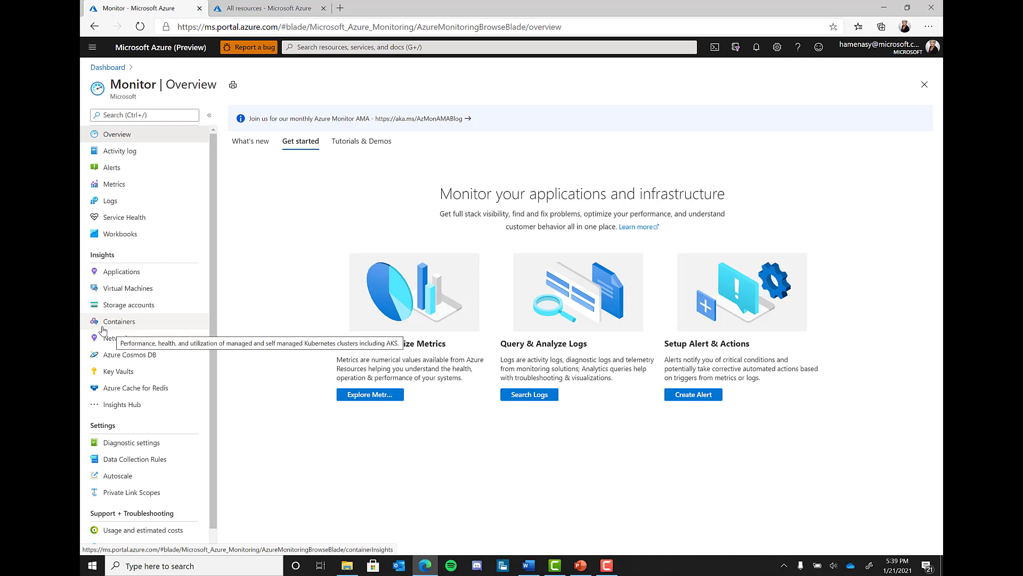
{"action": "mouse_move", "coordinate": [279, 158]}
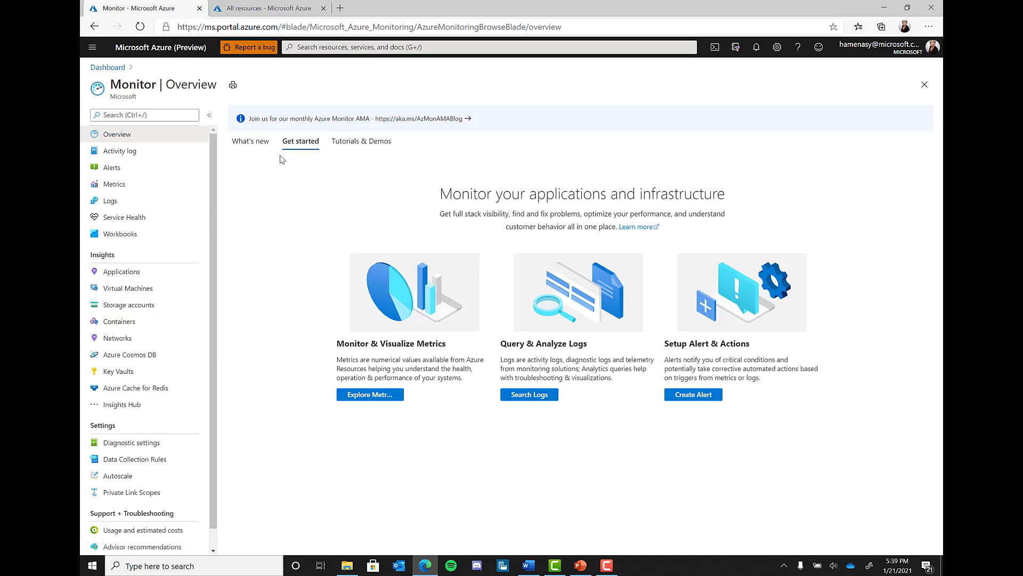
{"action": "mouse_move", "coordinate": [261, 161]}
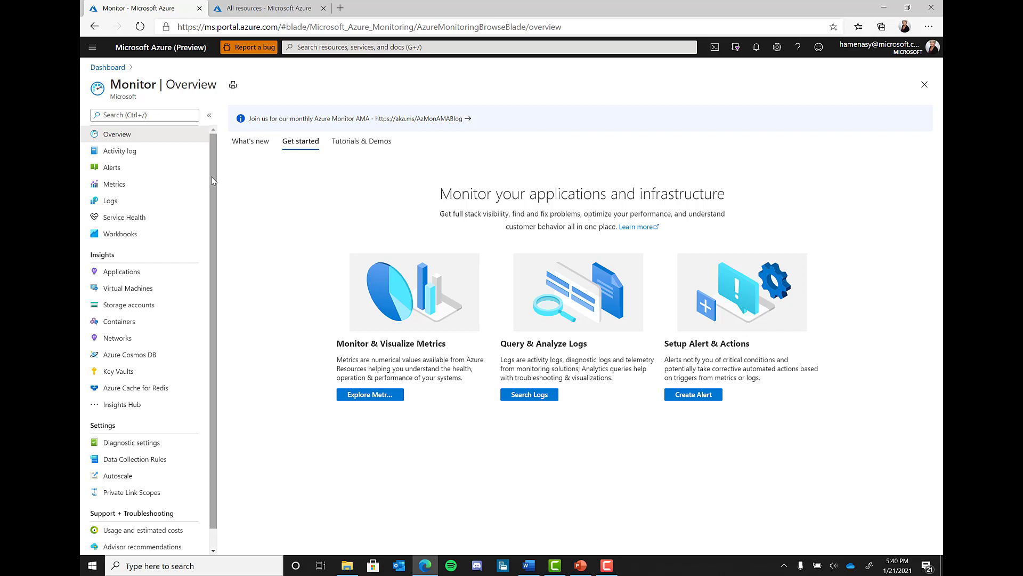
{"action": "mouse_move", "coordinate": [149, 217]}
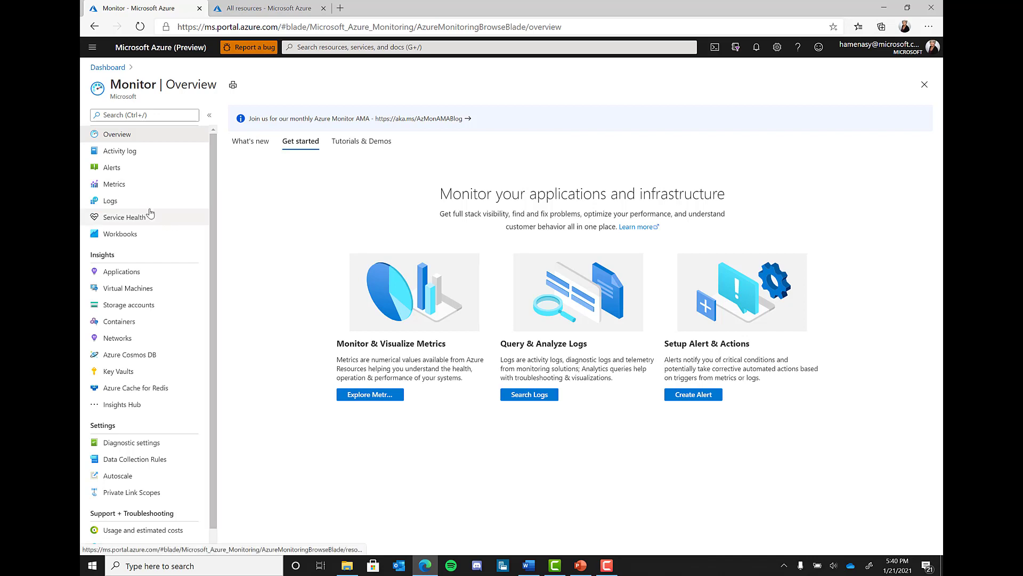
{"action": "mouse_move", "coordinate": [190, 111]}
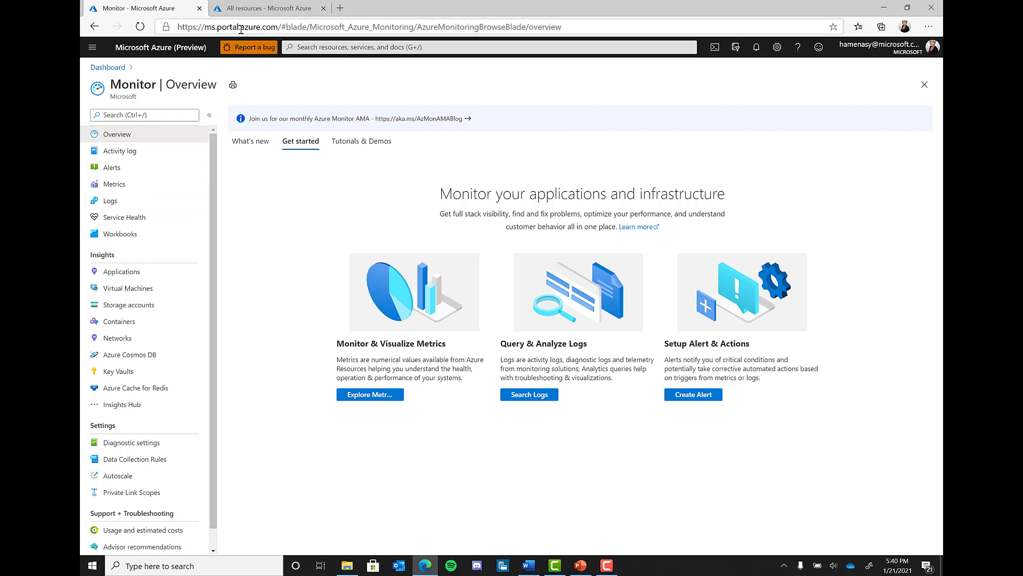
{"action": "mouse_move", "coordinate": [267, 7]}
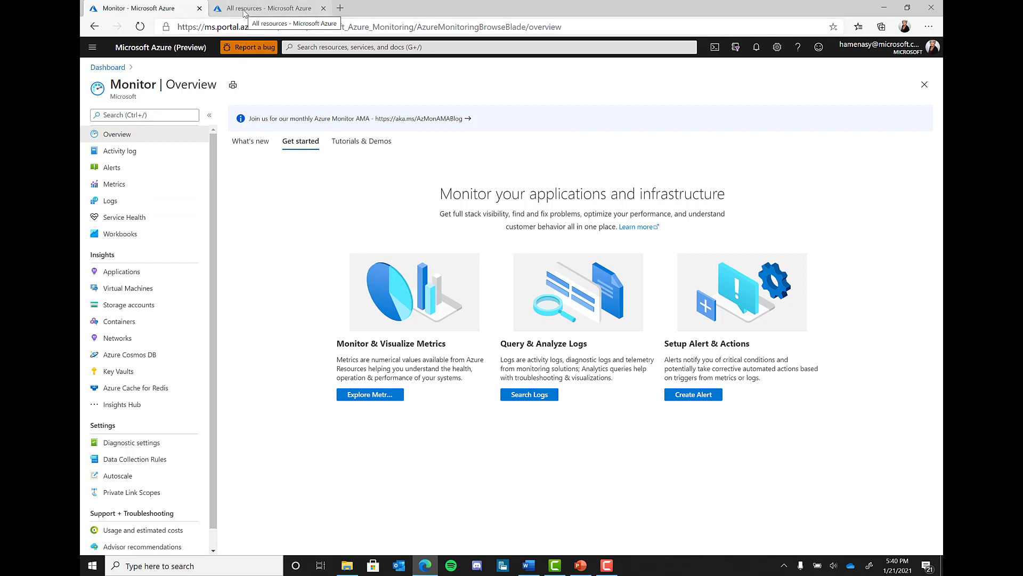
{"action": "left_click", "coordinate": [270, 8]}
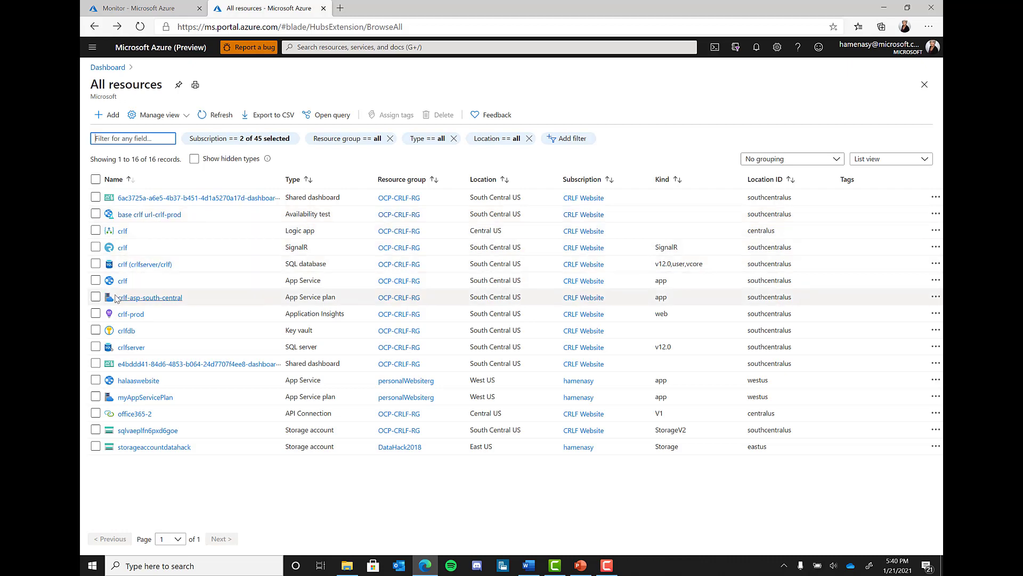
{"action": "left_click", "coordinate": [149, 298]}
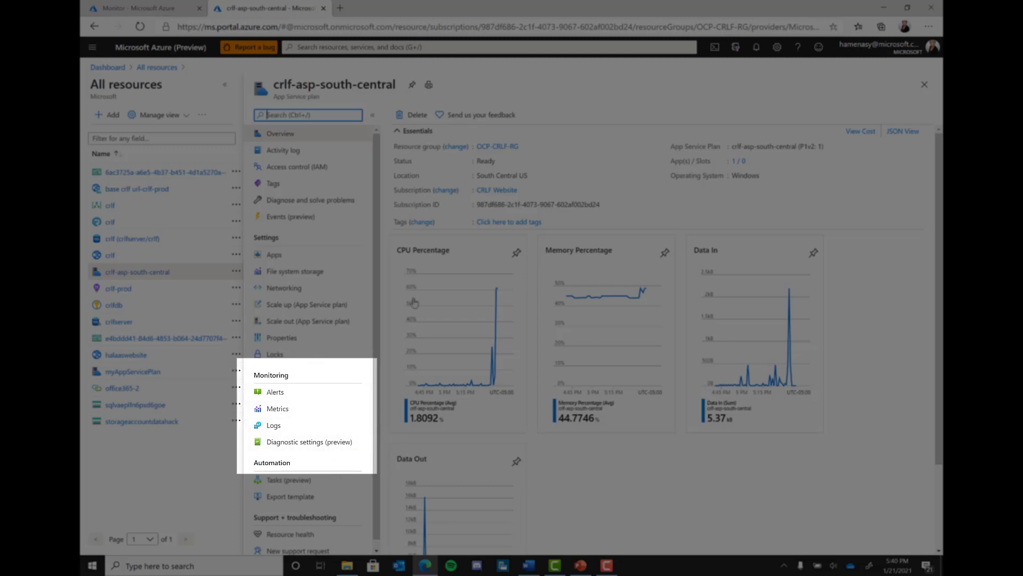
{"action": "left_click", "coordinate": [137, 8]}
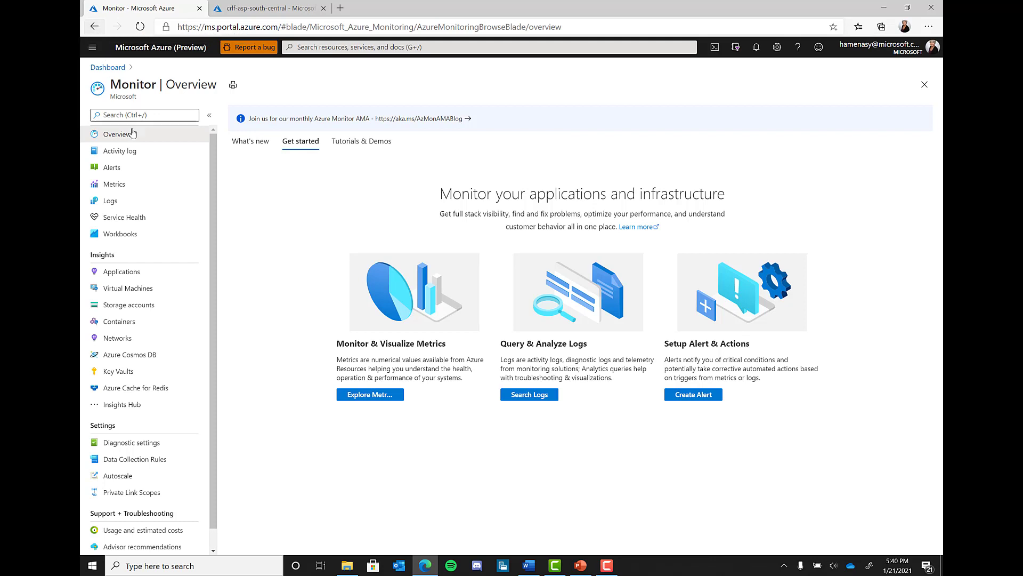
{"action": "mouse_move", "coordinate": [255, 205]}
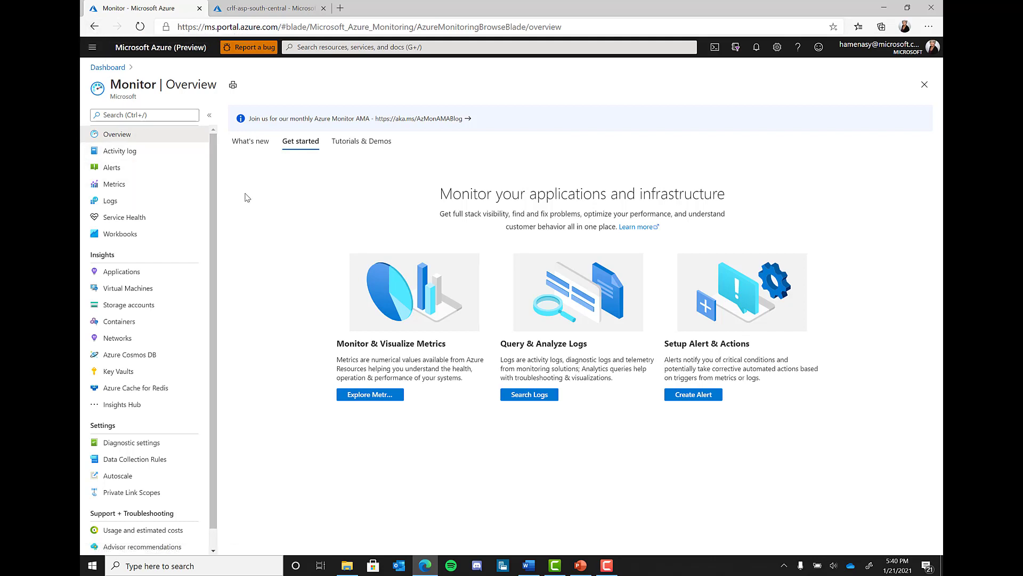
{"action": "mouse_move", "coordinate": [225, 197]}
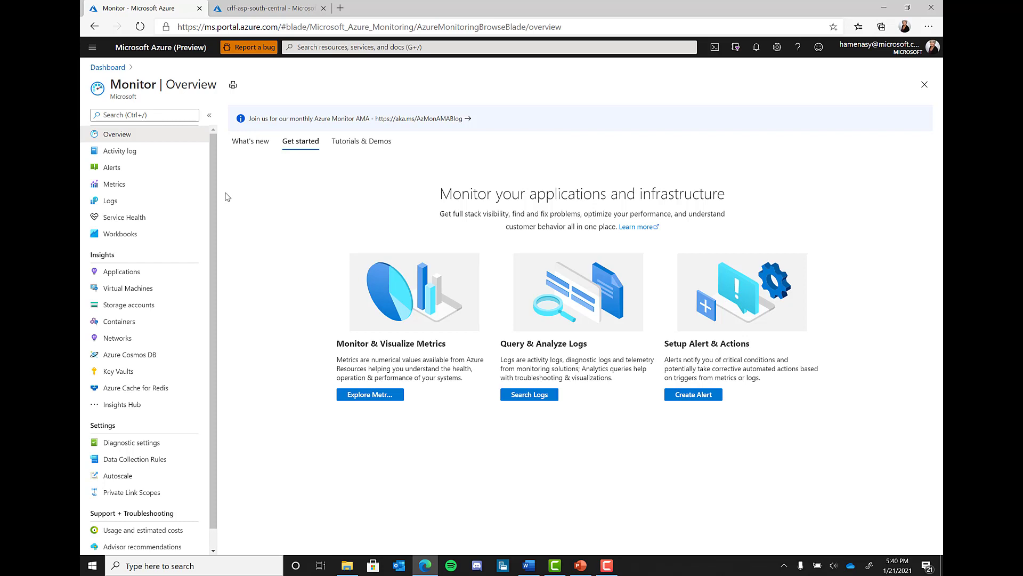
{"action": "mouse_move", "coordinate": [193, 186]}
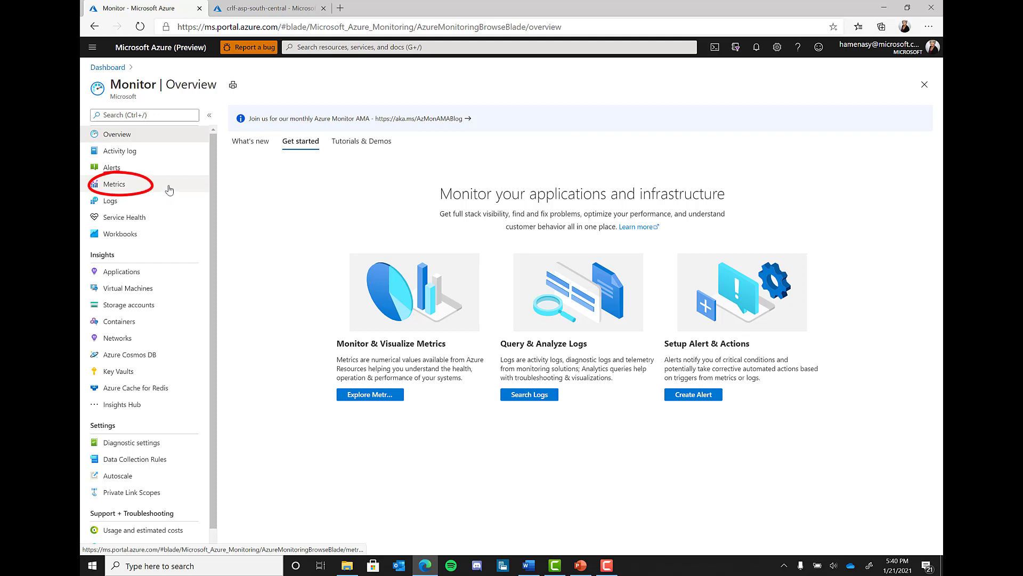
Step: In Metrics, narrow the scope's subscriptions to CRLF Website only and select it
{"action": "left_click", "coordinate": [114, 184]}
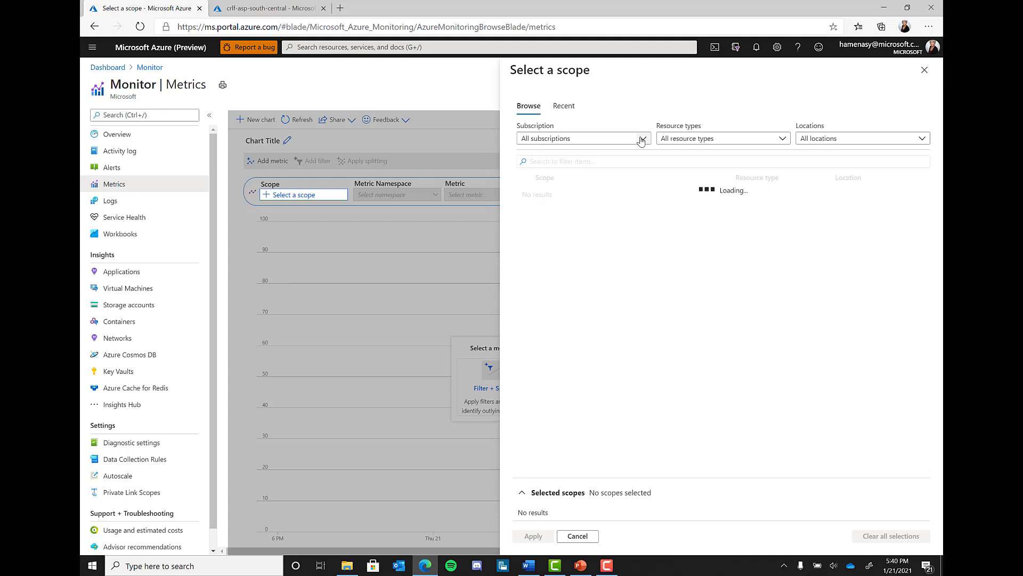
{"action": "left_click", "coordinate": [640, 138]}
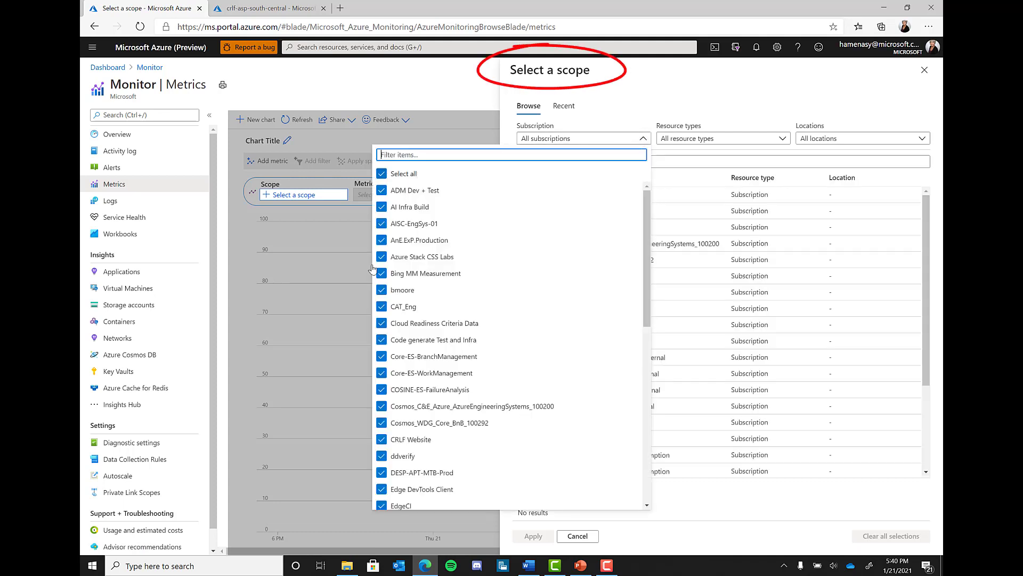
{"action": "left_click", "coordinate": [381, 439]}
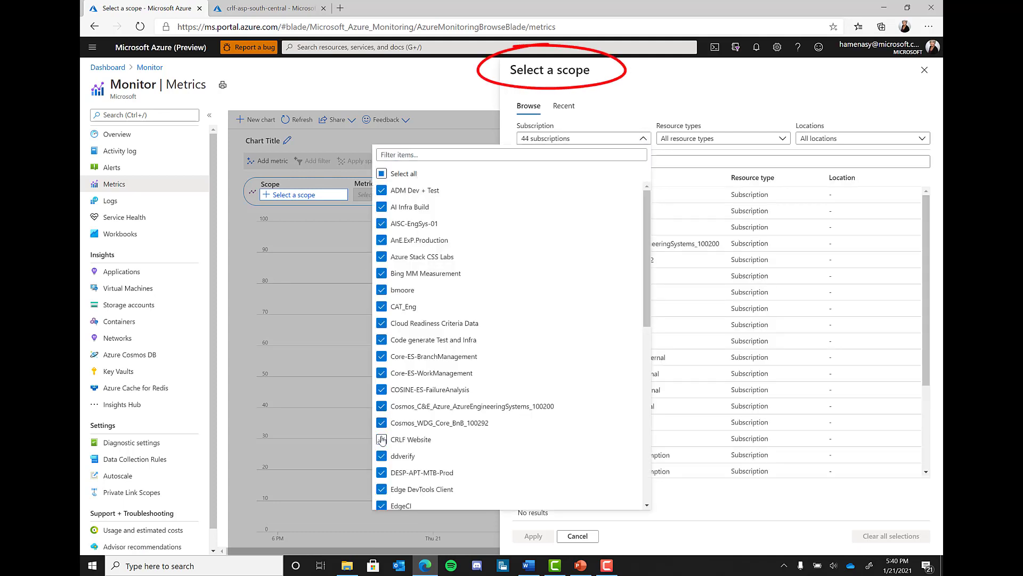
{"action": "left_click", "coordinate": [382, 173]}
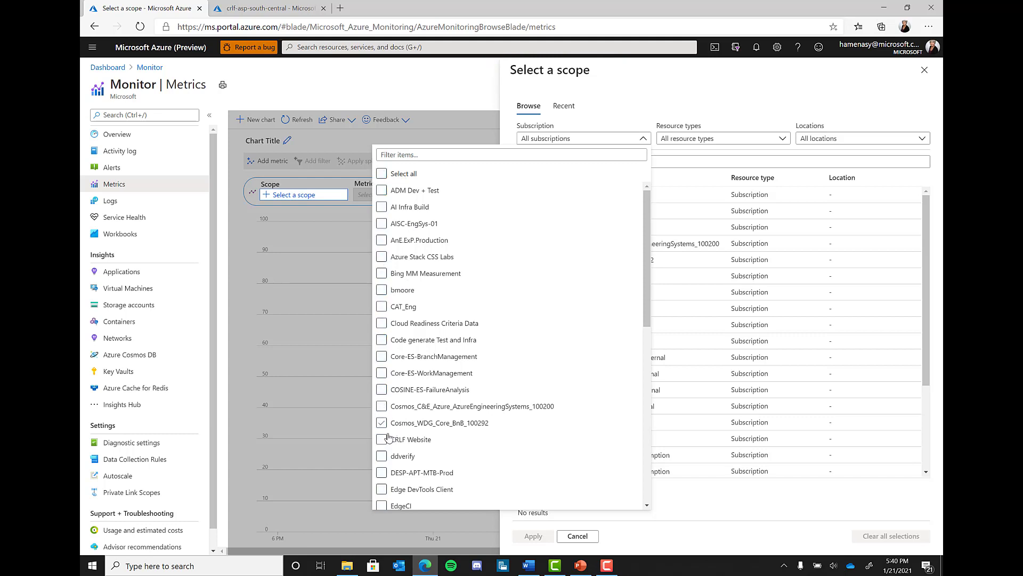
{"action": "left_click", "coordinate": [382, 439]}
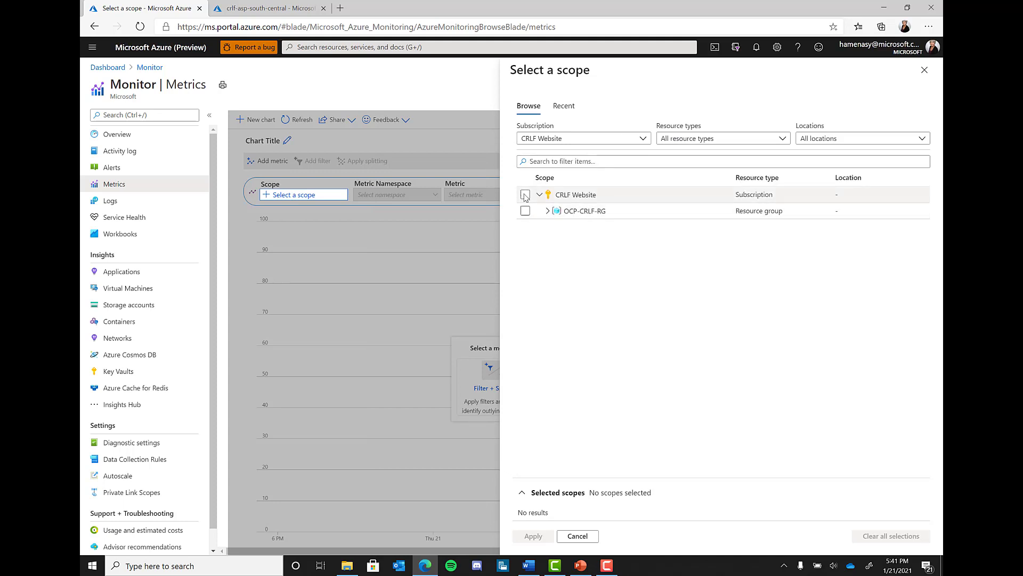
{"action": "left_click", "coordinate": [526, 194]}
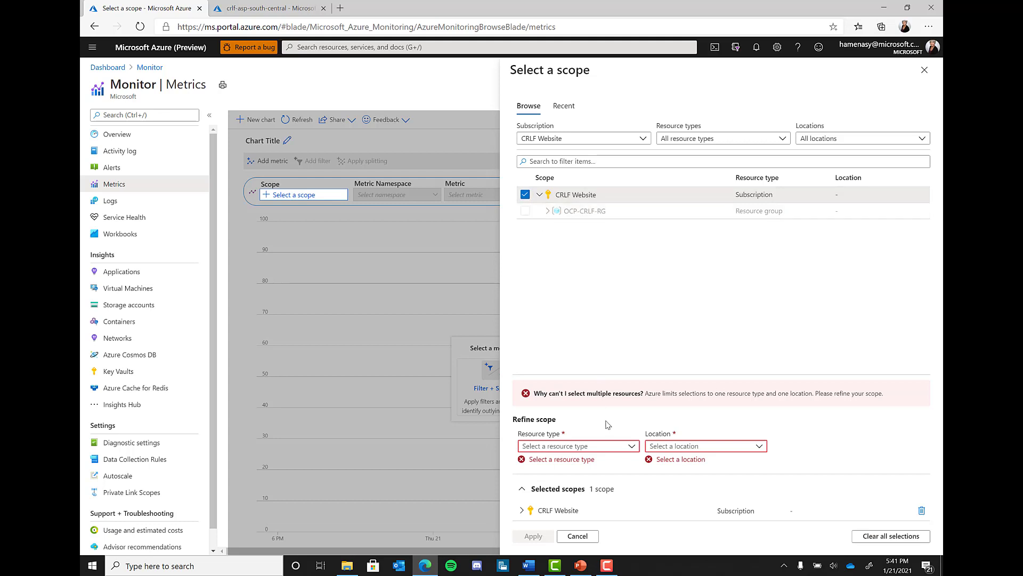
{"action": "mouse_move", "coordinate": [622, 450]}
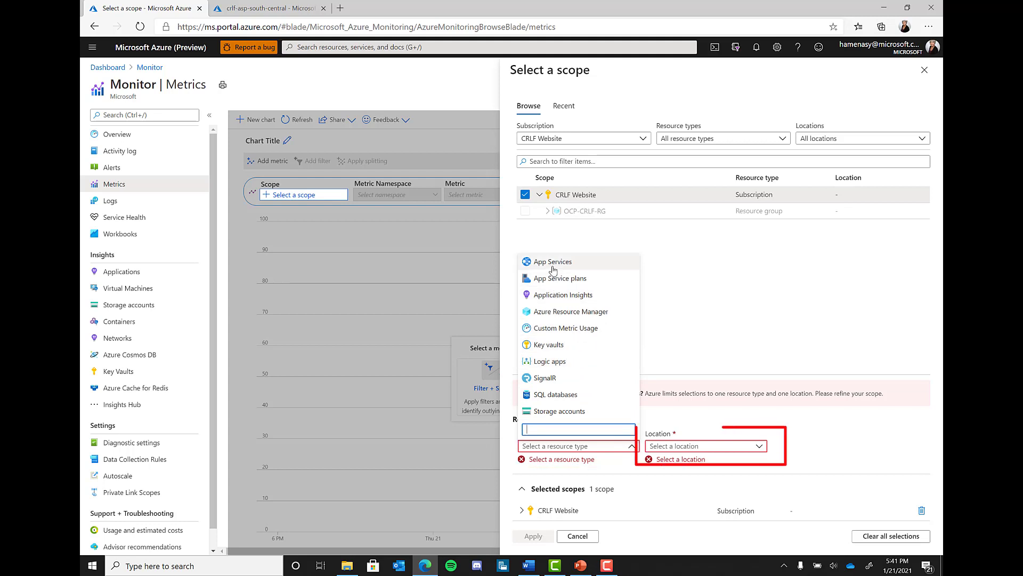
Step: Scope the chart to the crlf App Service under resource type App Services and apply
{"action": "left_click", "coordinate": [553, 261]}
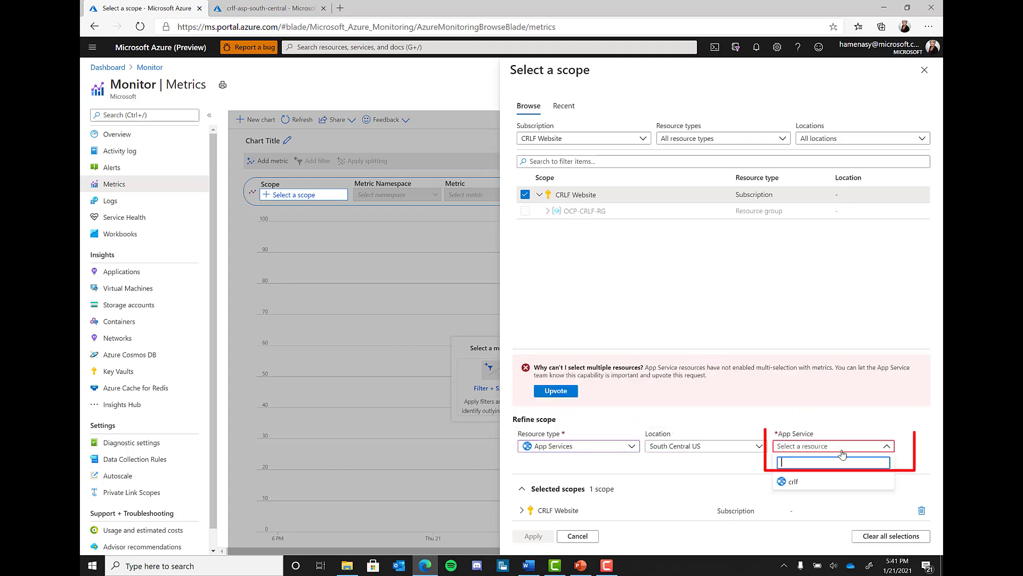
{"action": "left_click", "coordinate": [792, 482]}
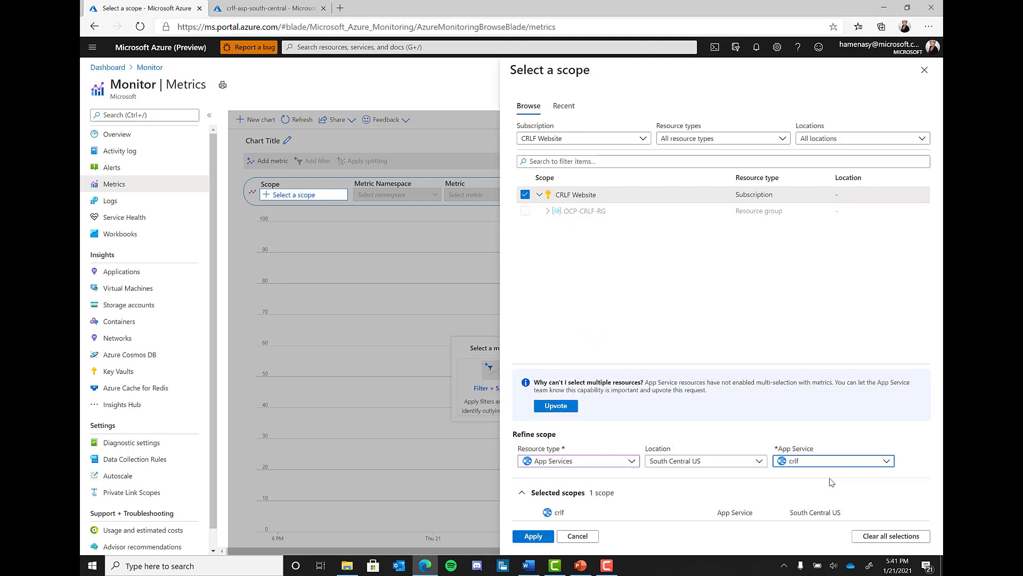
{"action": "left_click", "coordinate": [533, 536]}
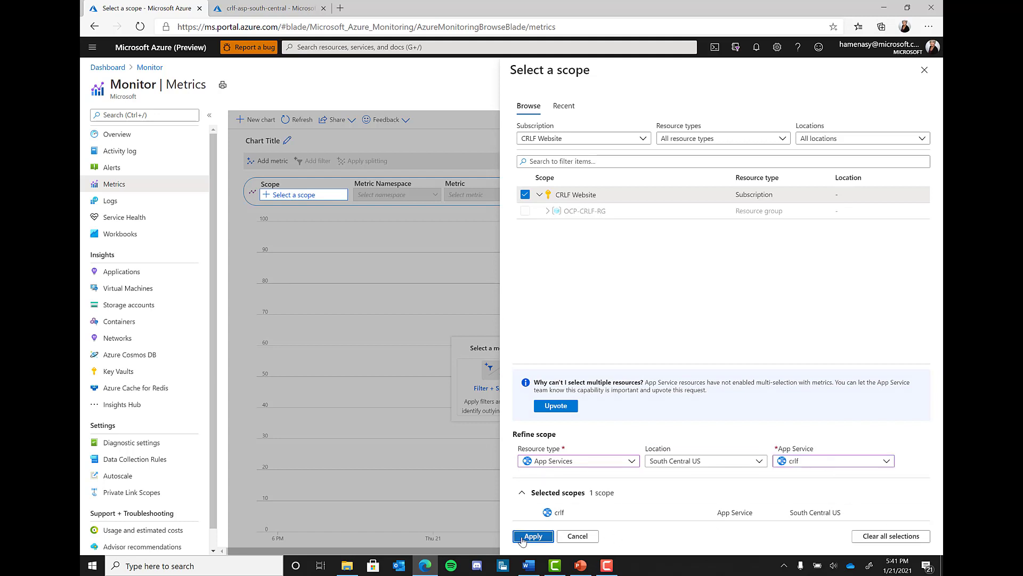
{"action": "left_click", "coordinate": [533, 536]}
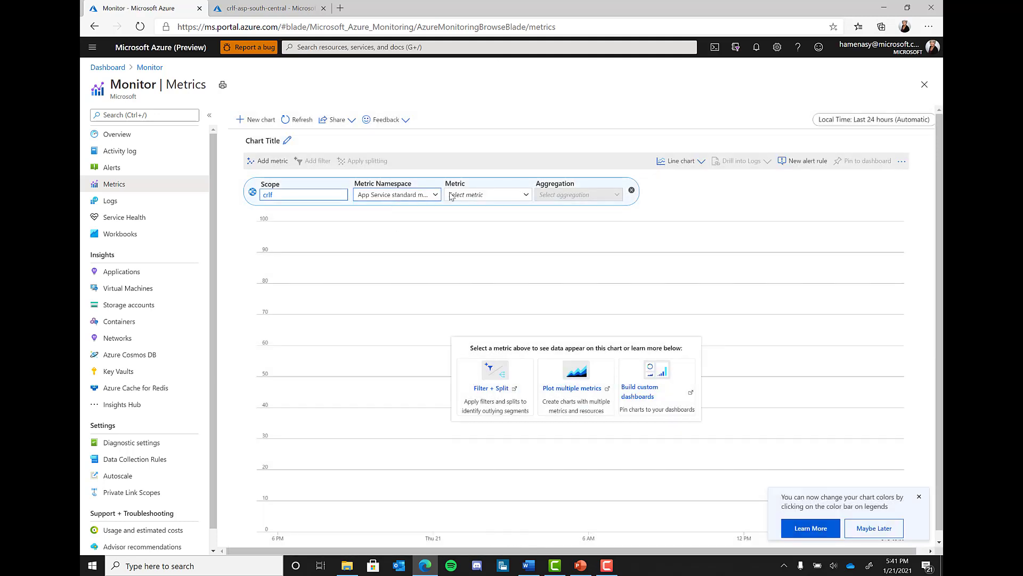
Step: Plot the CPU Time metric with Count aggregation instead of Sum
{"action": "left_click", "coordinate": [486, 194]}
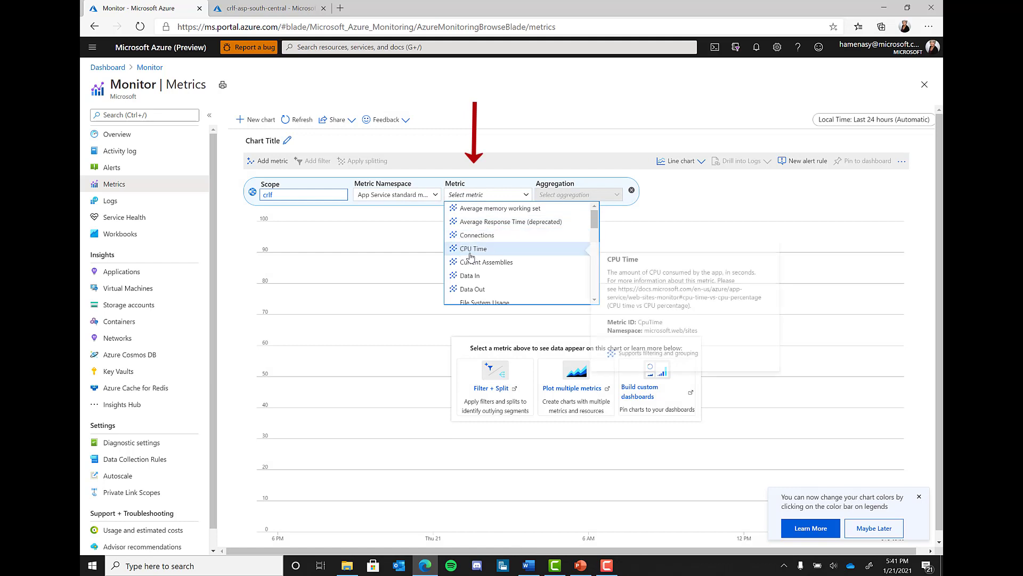
{"action": "left_click", "coordinate": [472, 248]}
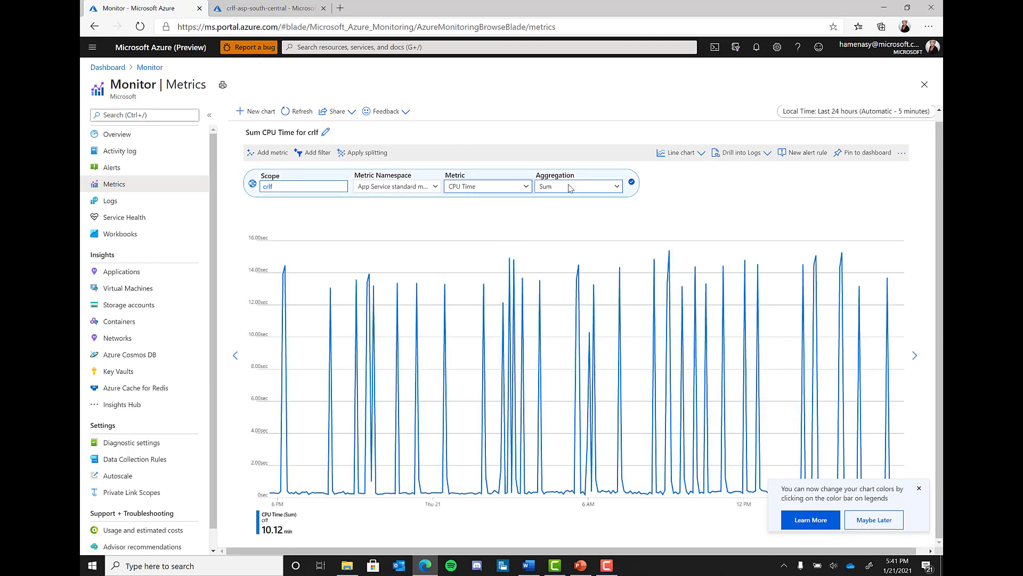
{"action": "mouse_move", "coordinate": [493, 199]}
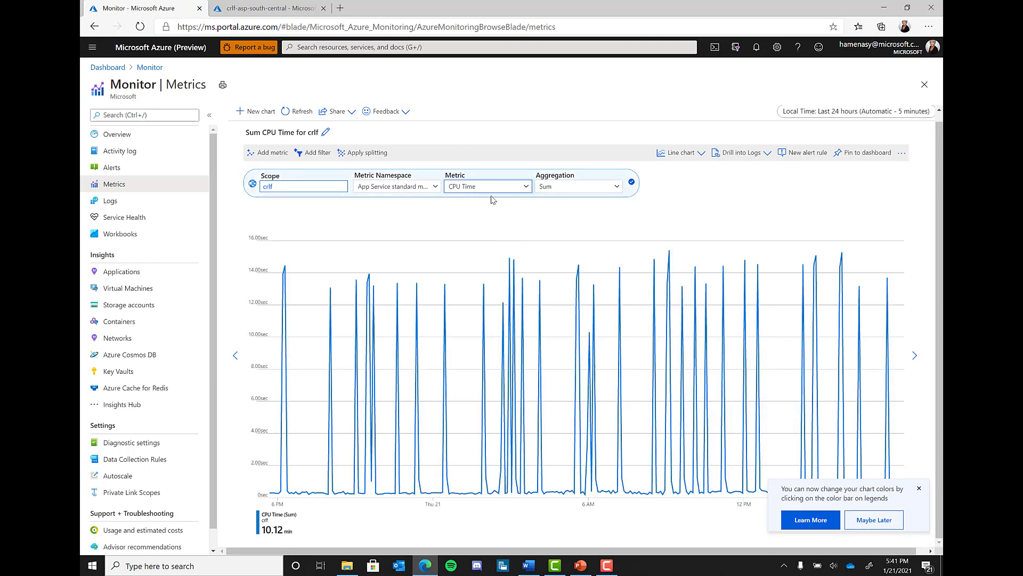
{"action": "left_click", "coordinate": [577, 186]}
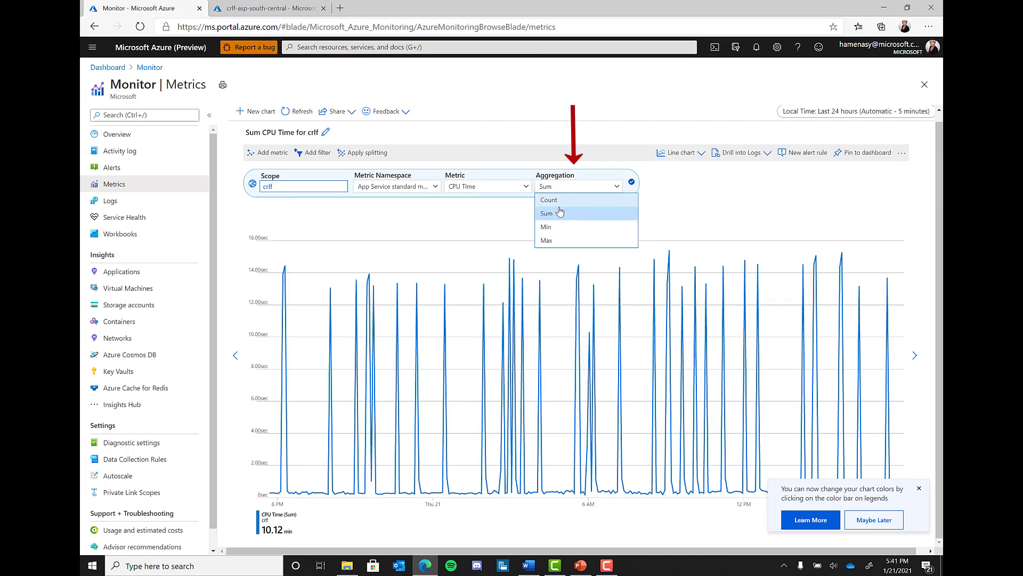
{"action": "left_click", "coordinate": [548, 200]}
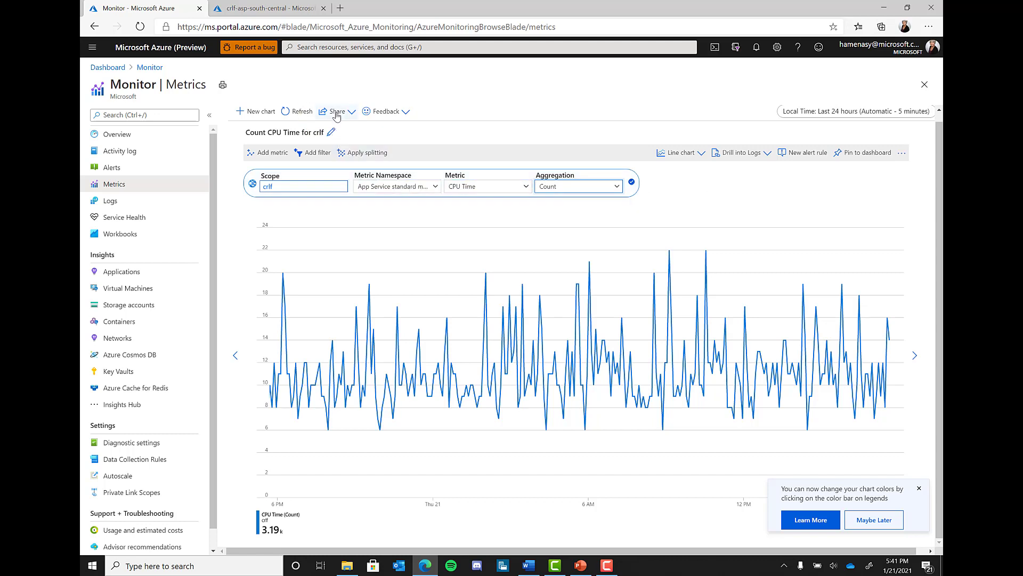
{"action": "left_click", "coordinate": [337, 111]}
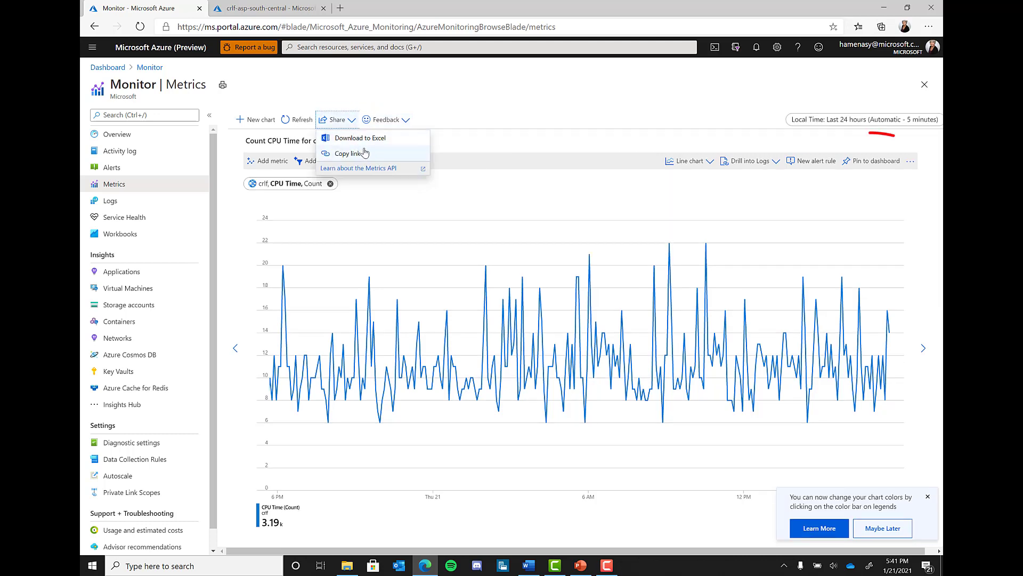
{"action": "mouse_move", "coordinate": [879, 161]}
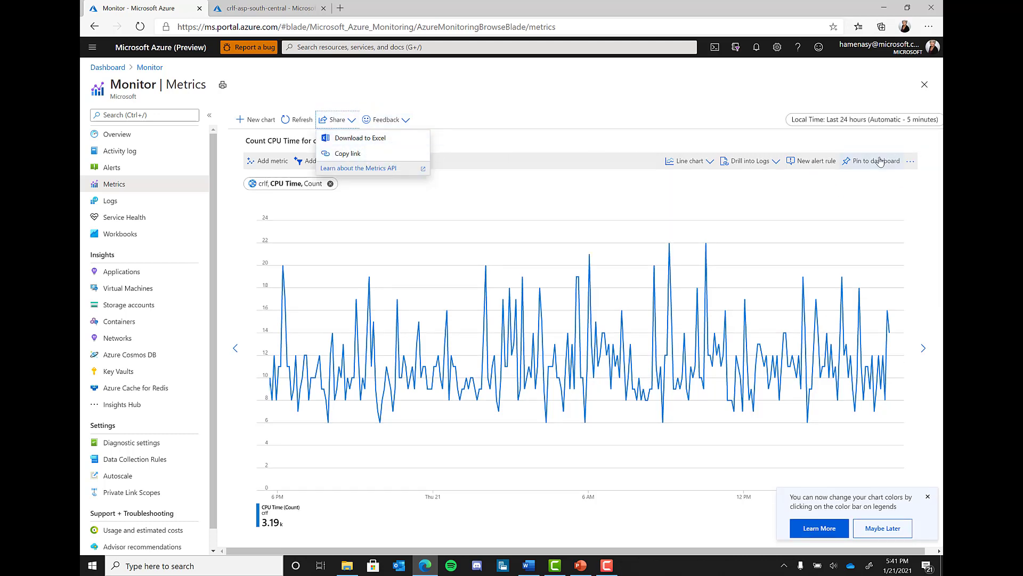
{"action": "left_click", "coordinate": [876, 161]}
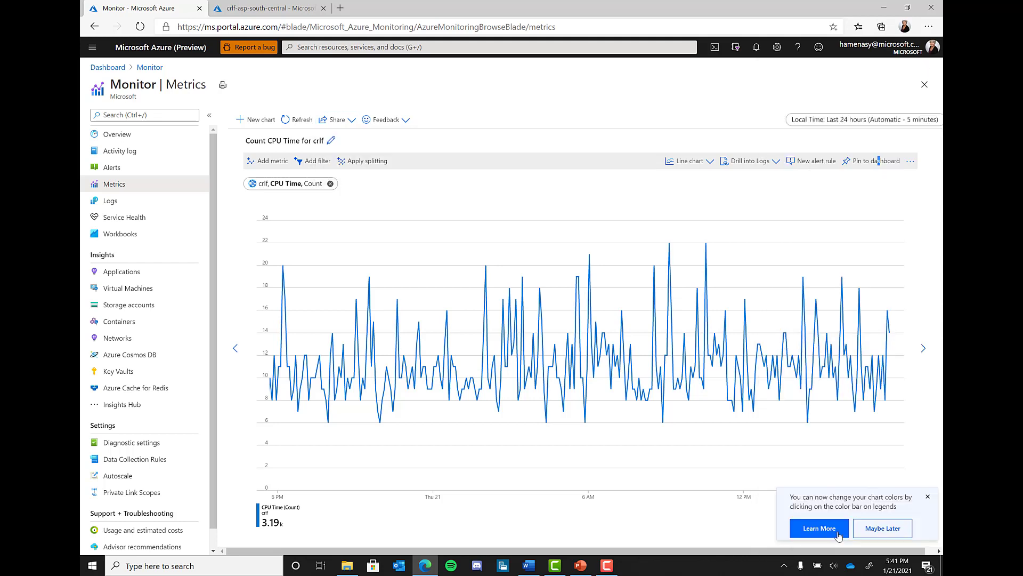
{"action": "left_click", "coordinate": [337, 119]}
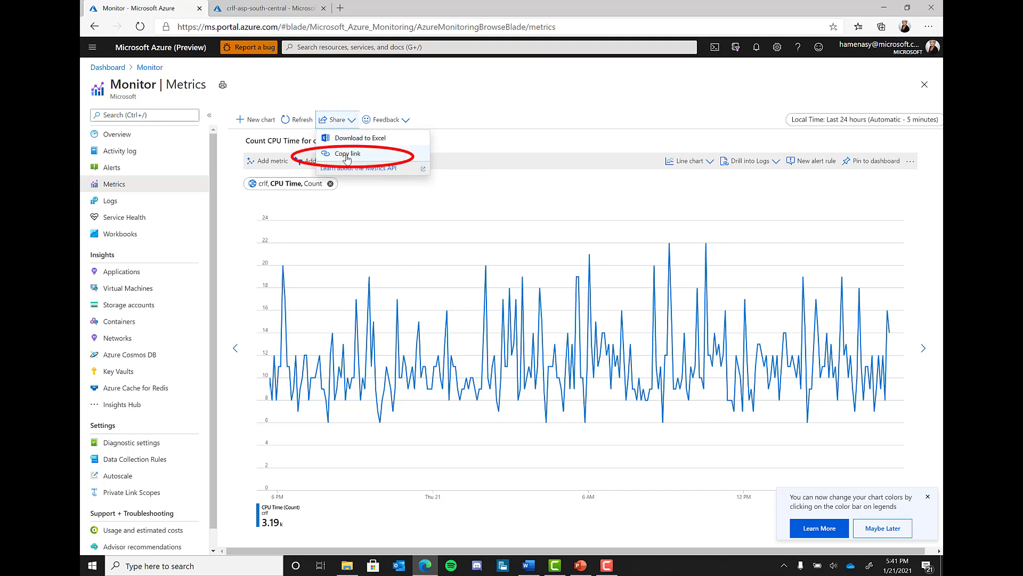
{"action": "mouse_move", "coordinate": [361, 155]}
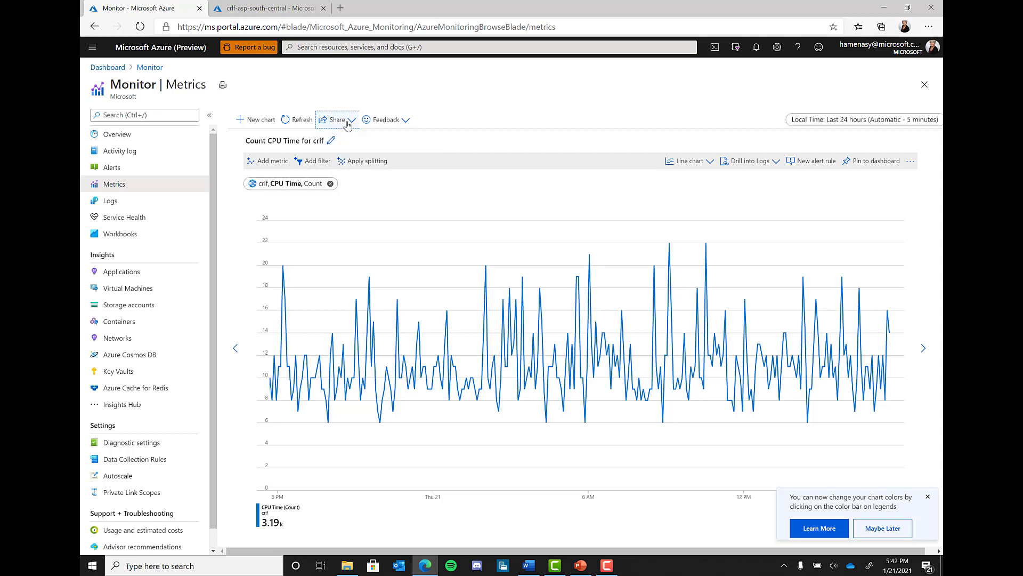
{"action": "mouse_move", "coordinate": [418, 284]}
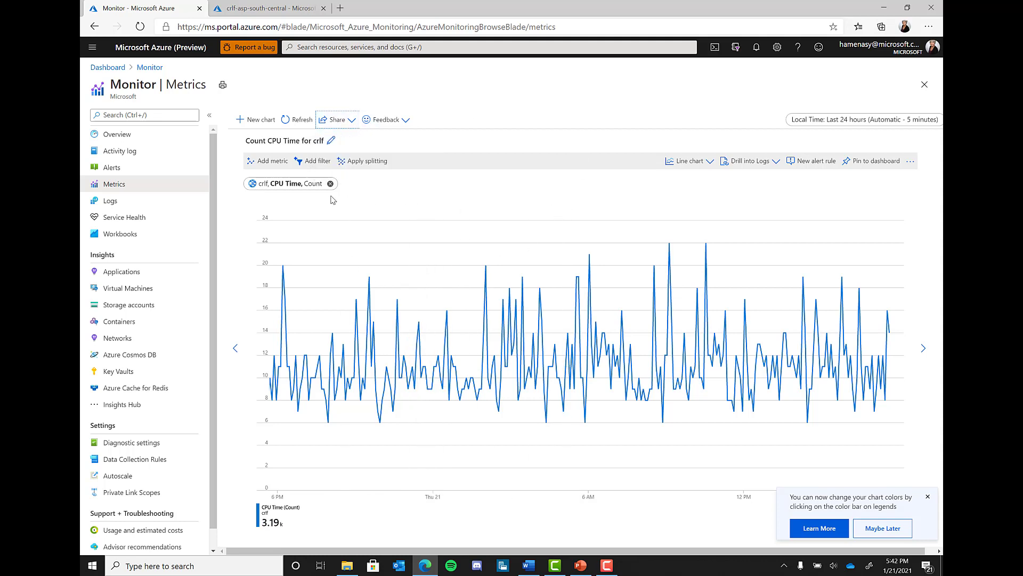
{"action": "mouse_move", "coordinate": [310, 203]}
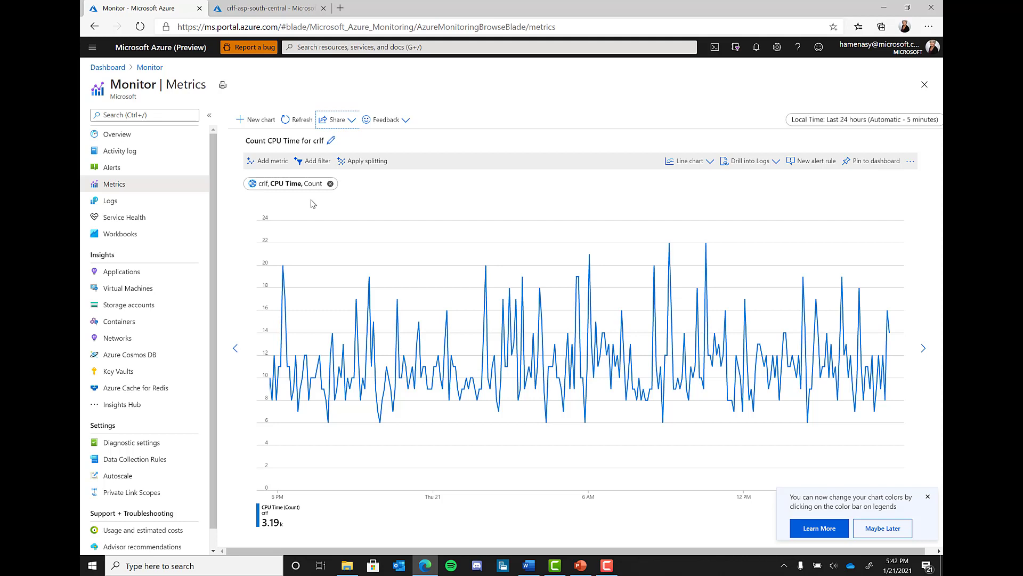
{"action": "mouse_move", "coordinate": [230, 202]}
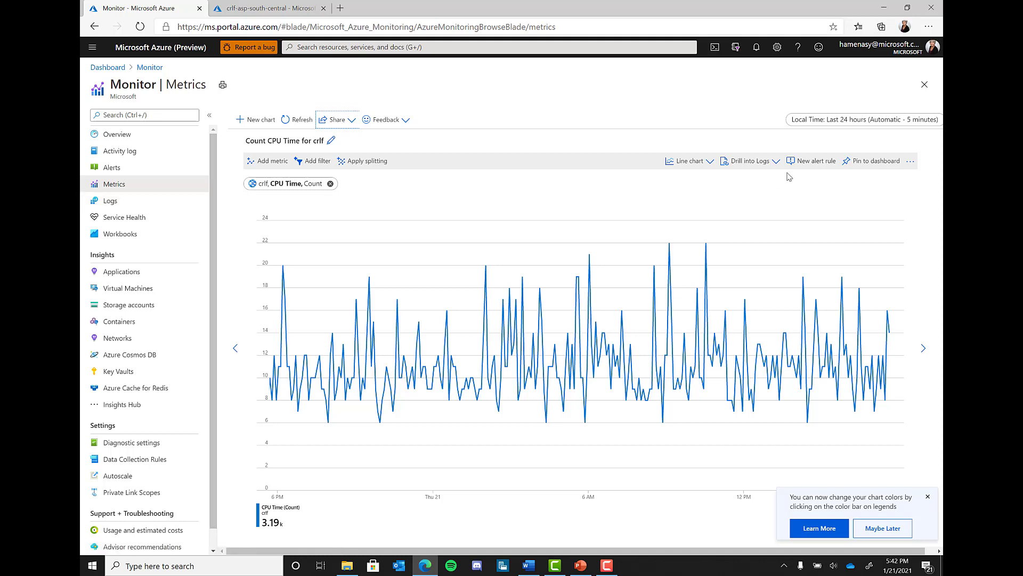
Step: Set the chart's time range to Last 30 days, then change it to Last 7 days
{"action": "left_click", "coordinate": [862, 120]}
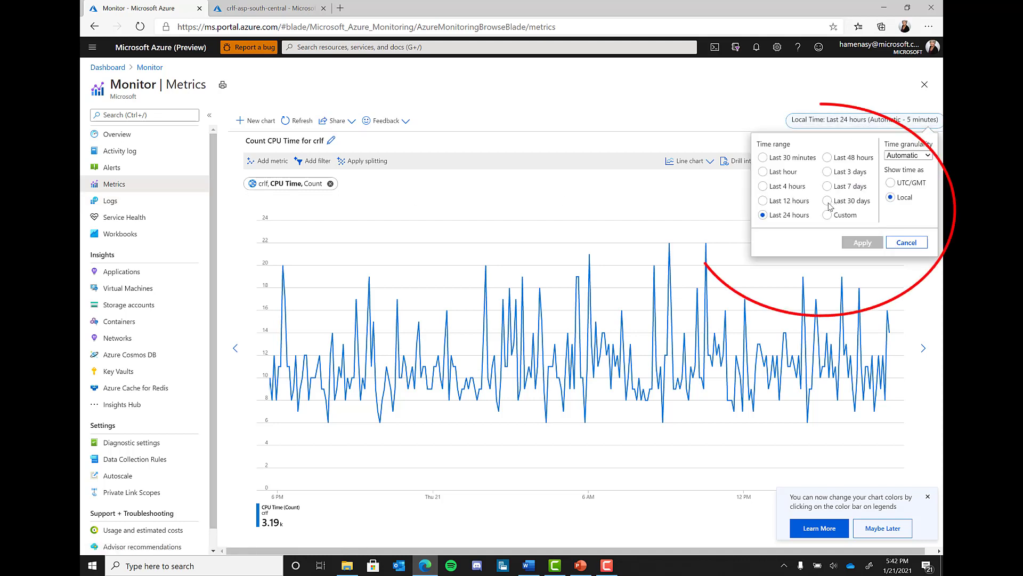
{"action": "left_click", "coordinate": [827, 201]}
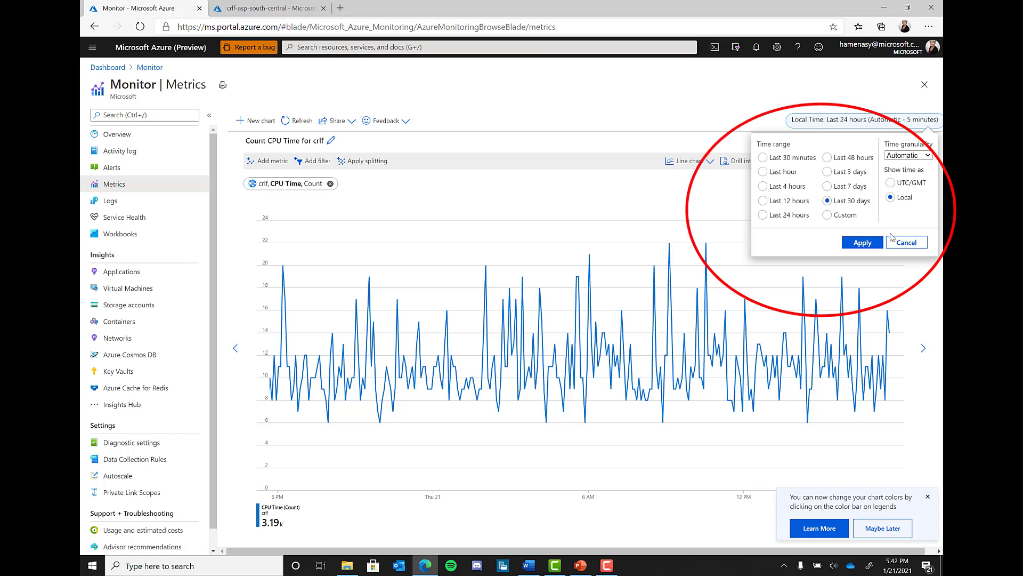
{"action": "left_click", "coordinate": [861, 242]}
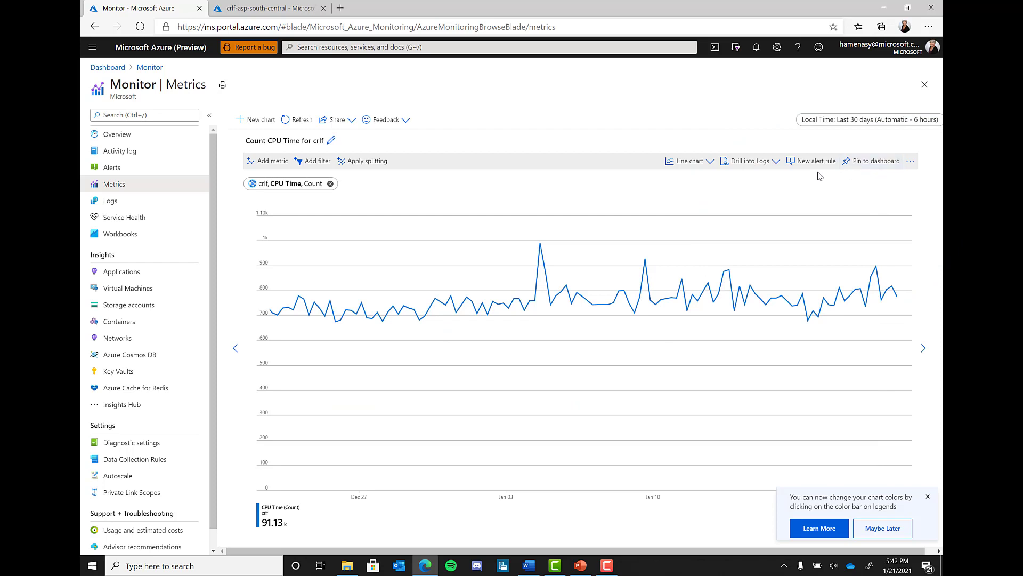
{"action": "mouse_move", "coordinate": [829, 131]}
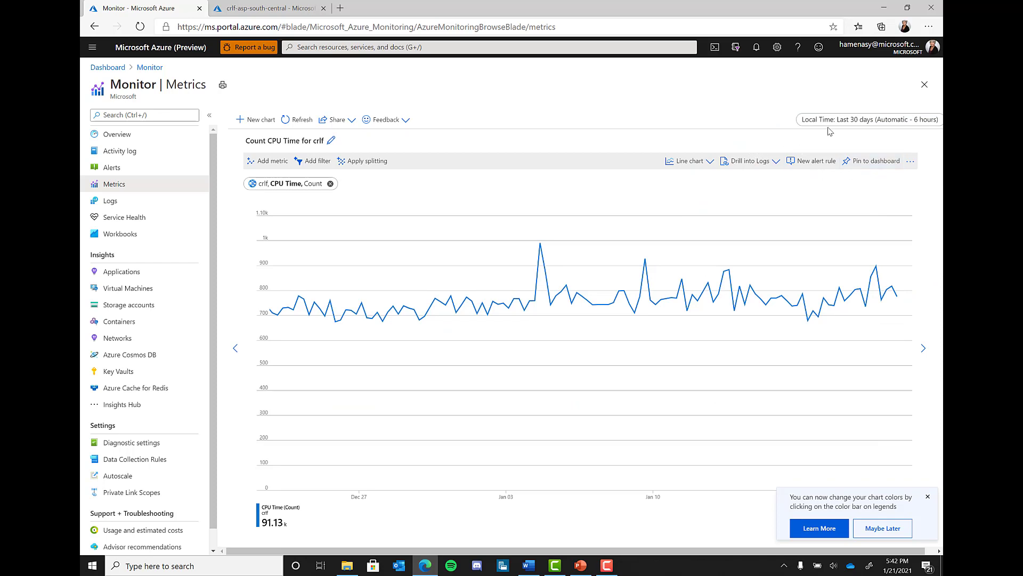
{"action": "left_click", "coordinate": [869, 120]}
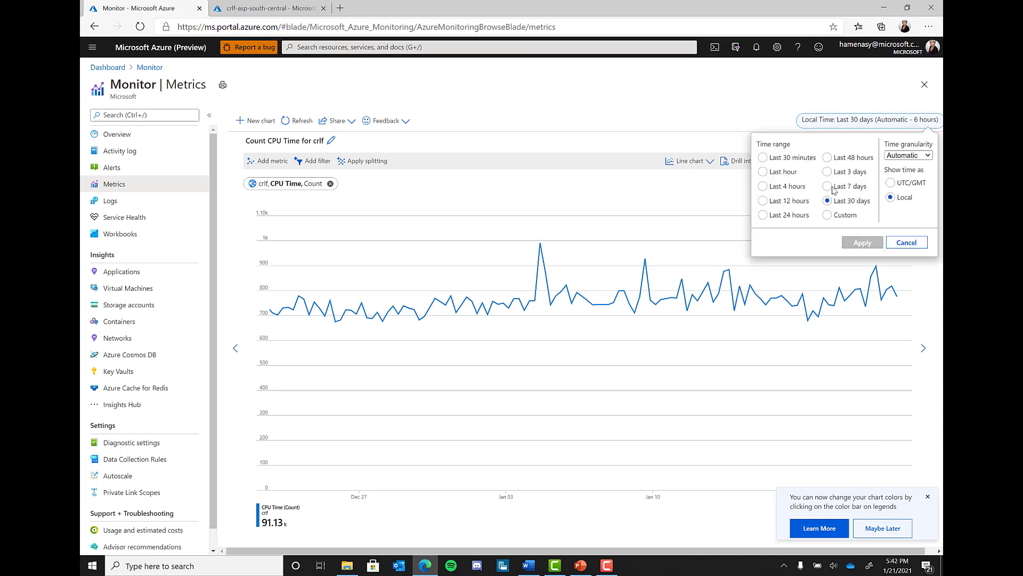
{"action": "left_click", "coordinate": [828, 185]}
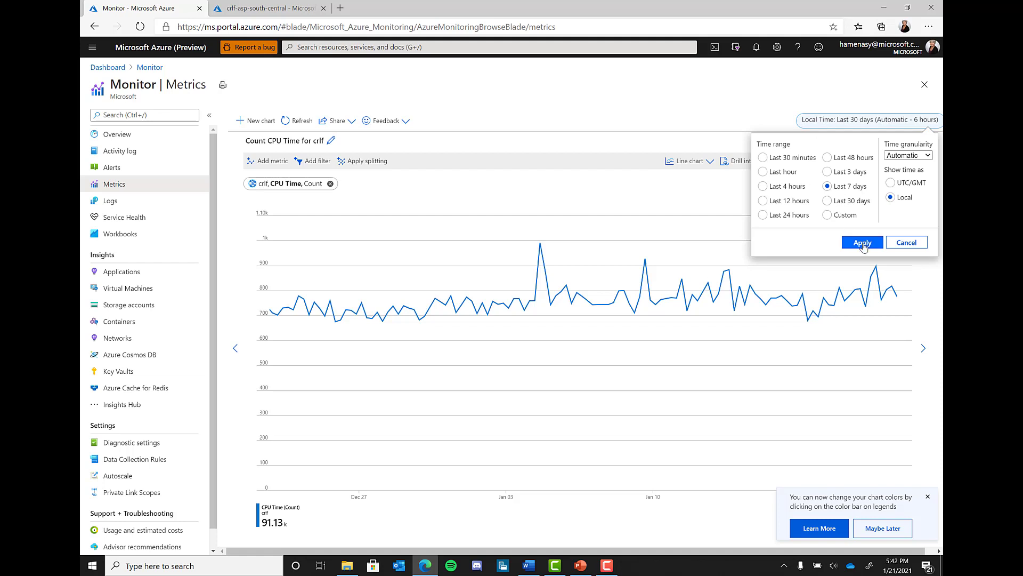
{"action": "left_click", "coordinate": [861, 242]}
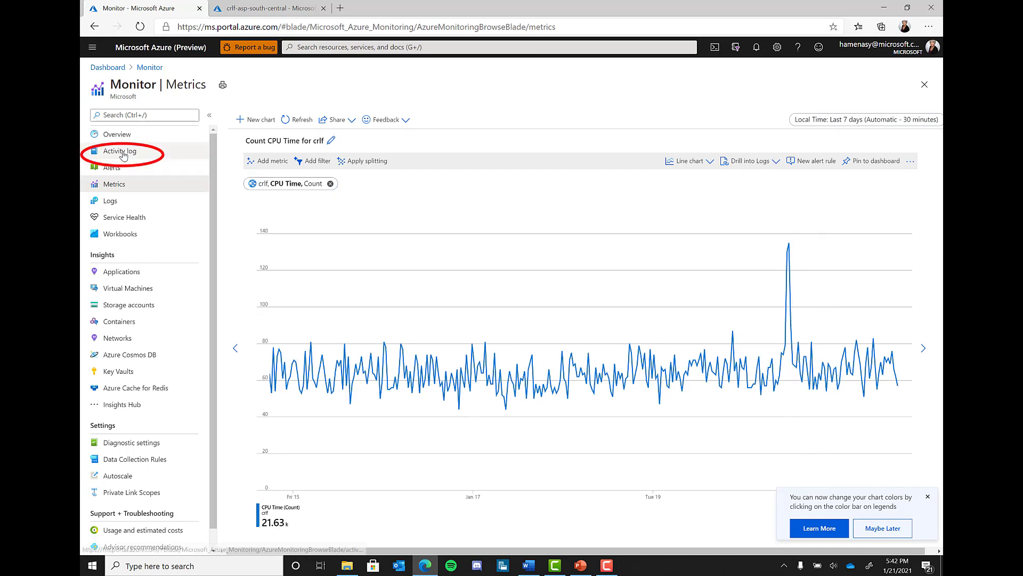
Step: Show the Monitor Activity log of recent operations
{"action": "left_click", "coordinate": [121, 150]}
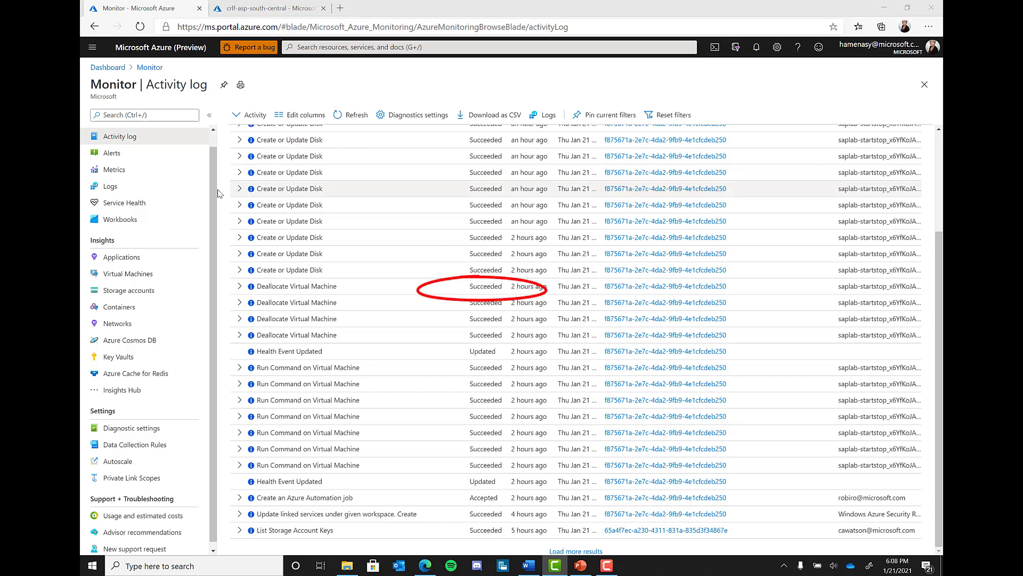
{"action": "mouse_move", "coordinate": [496, 301]}
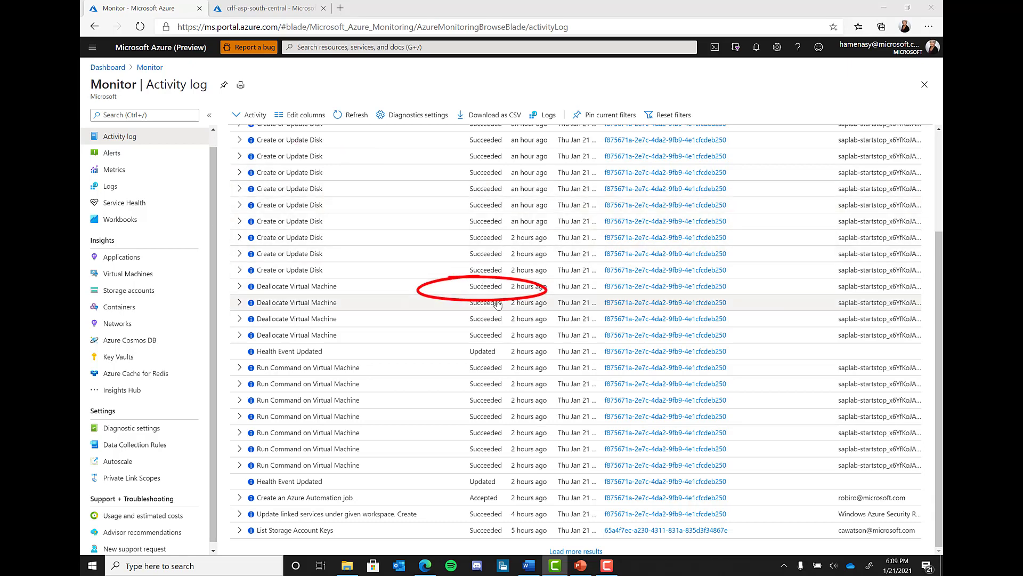
{"action": "mouse_move", "coordinate": [358, 283]}
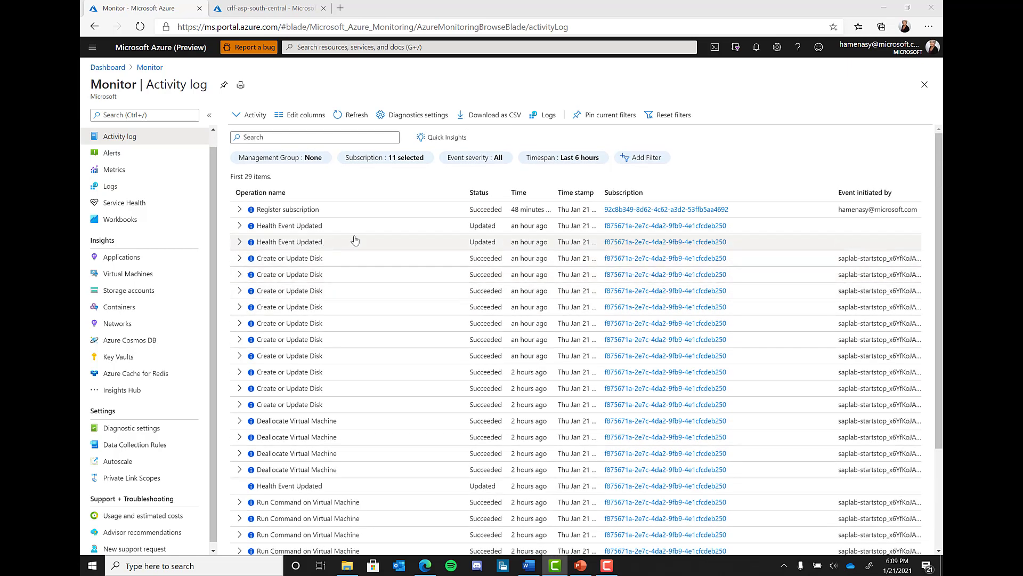
{"action": "mouse_move", "coordinate": [861, 257]}
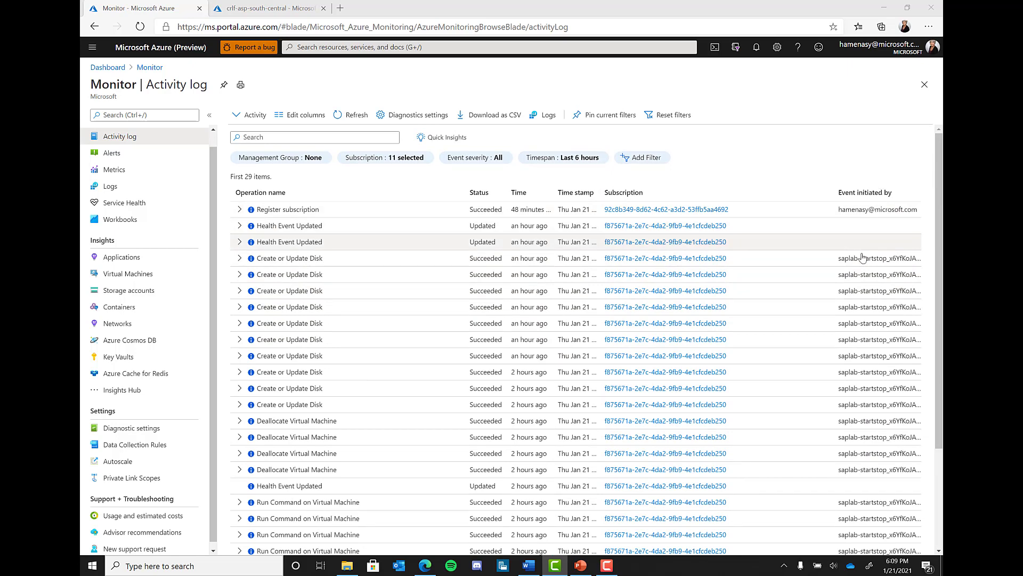
{"action": "mouse_move", "coordinate": [707, 146]}
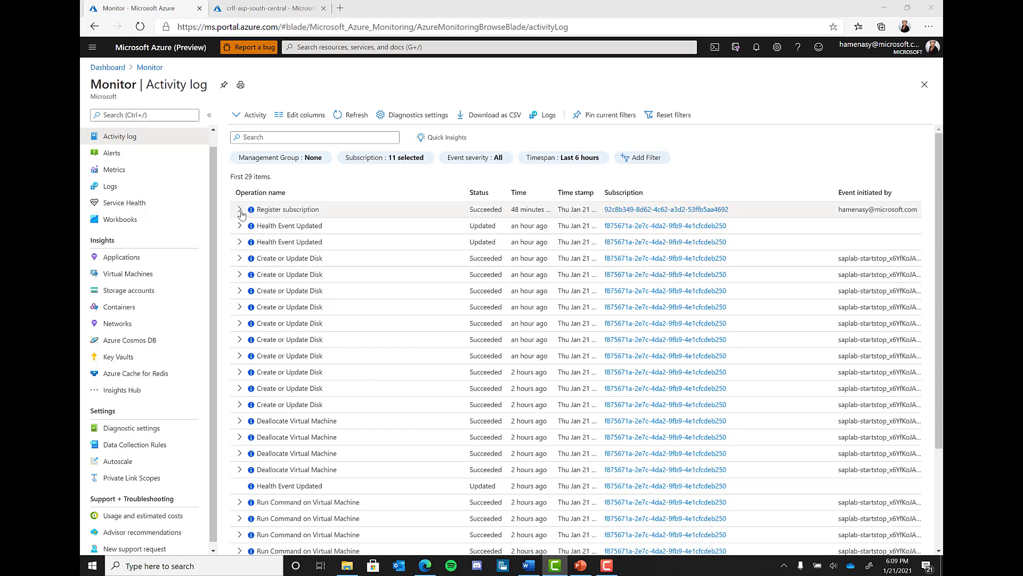
Step: Inspect the started Register subscription event's details, then begin adding a new log filter
{"action": "left_click", "coordinate": [240, 209]}
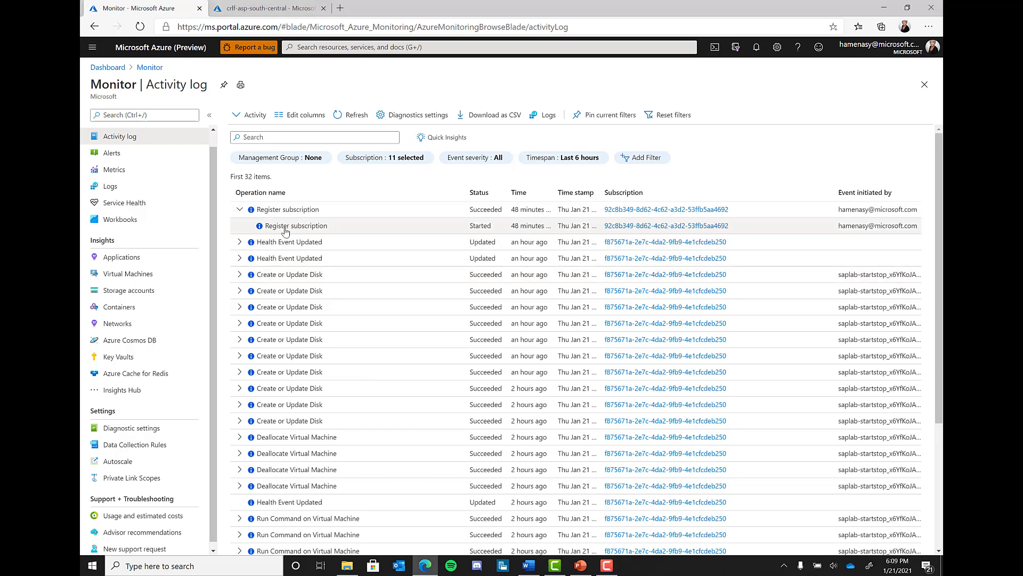
{"action": "left_click", "coordinate": [294, 225]}
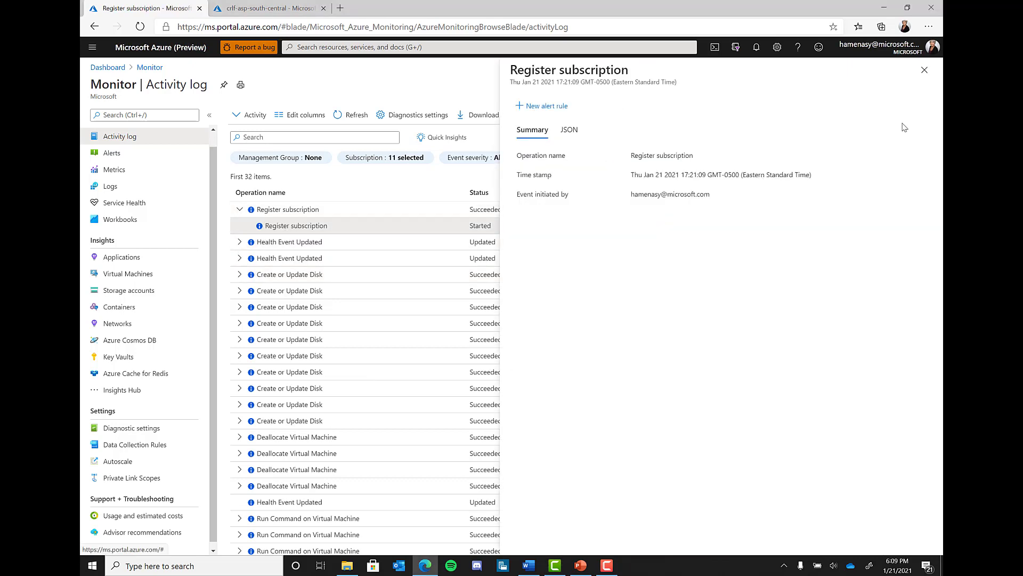
{"action": "left_click", "coordinate": [925, 70]}
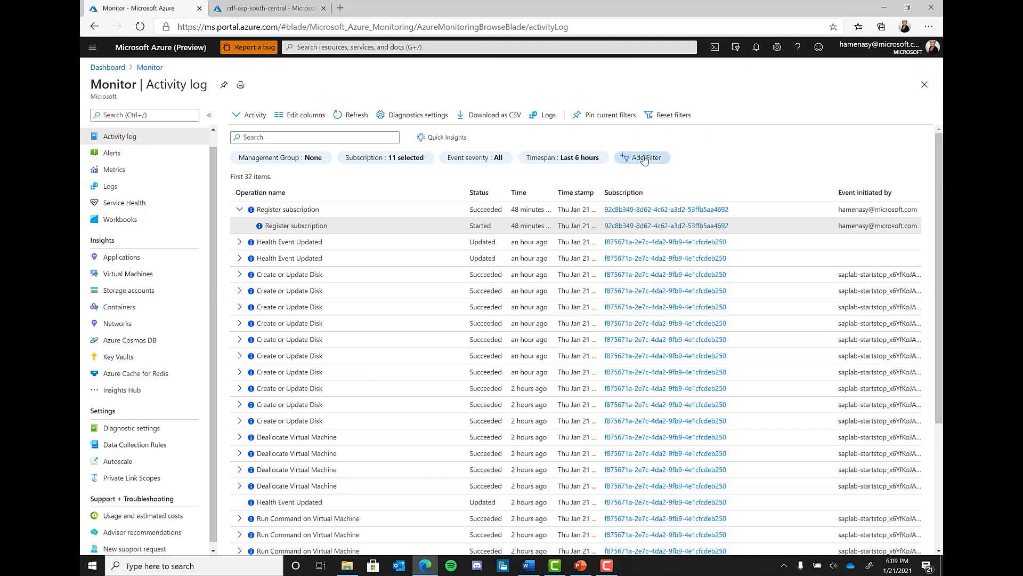
{"action": "left_click", "coordinate": [642, 158]}
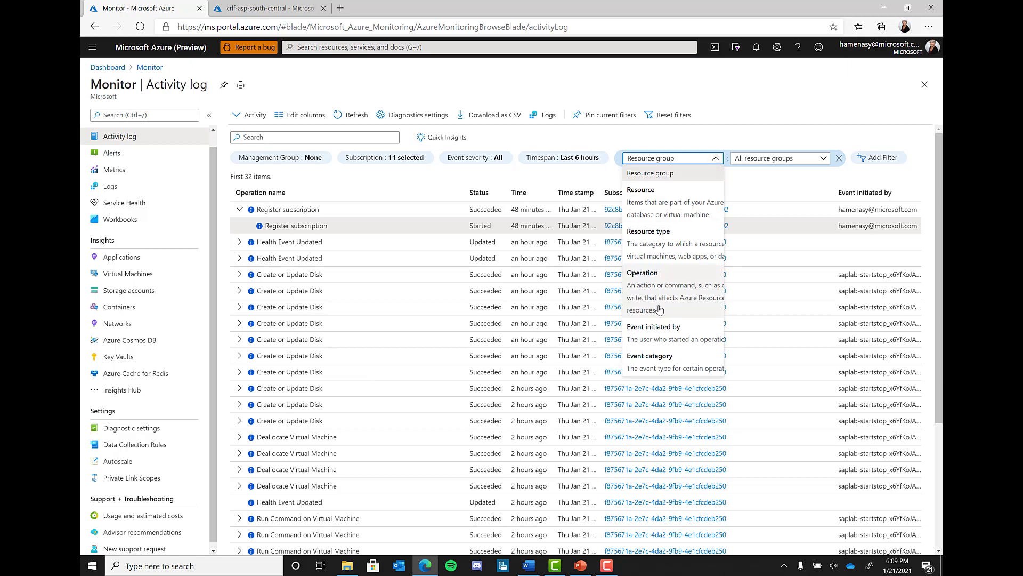